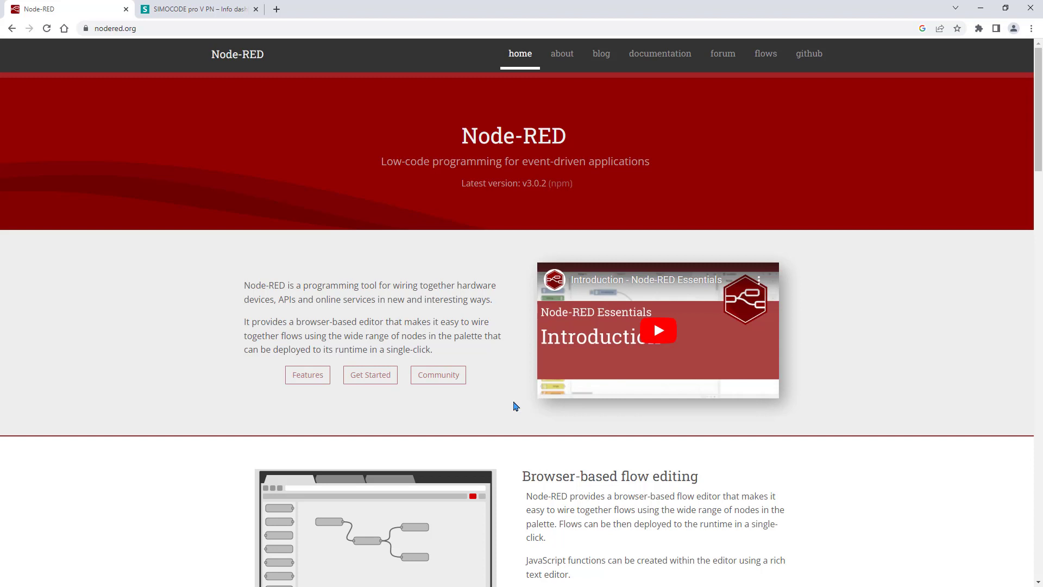
- Scroll the nodered.org home page down to the Get Started section
scroll(down, 3)
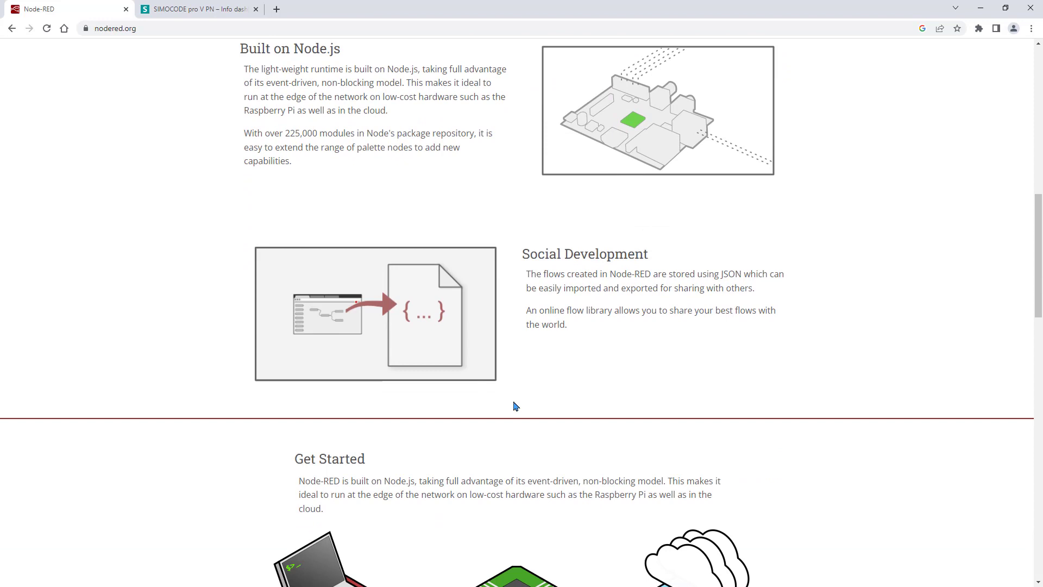
scroll(down, 3)
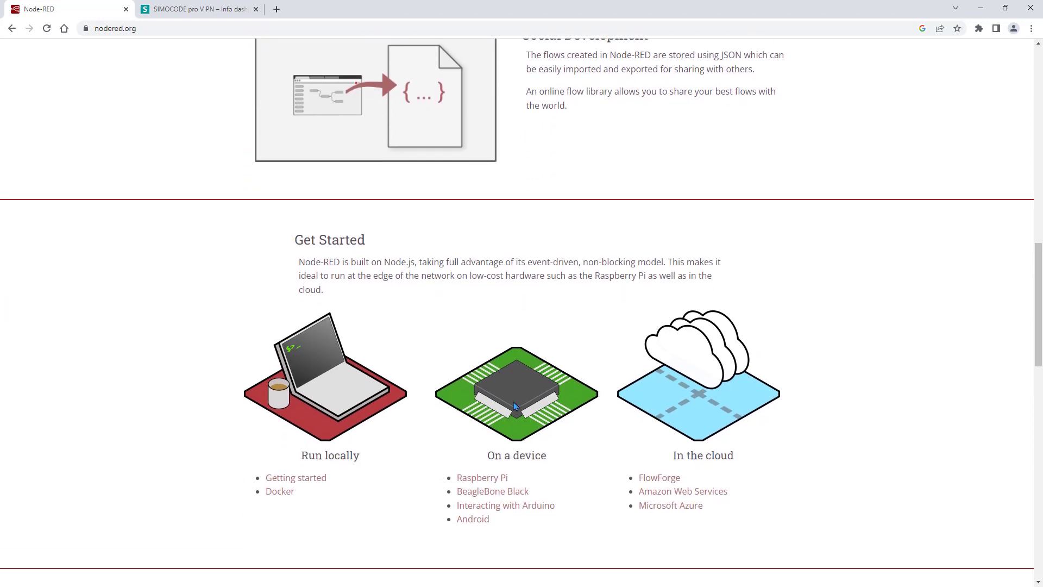
mouse_move(207, 12)
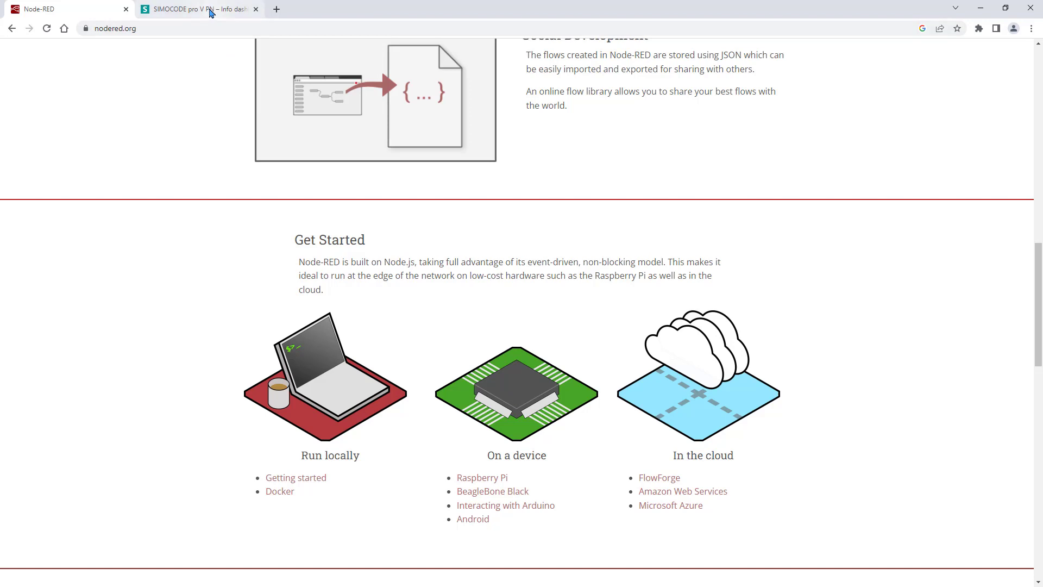
- Switch to the SIMOCODE Node-RED application example and select its entry ID number
click(193, 9)
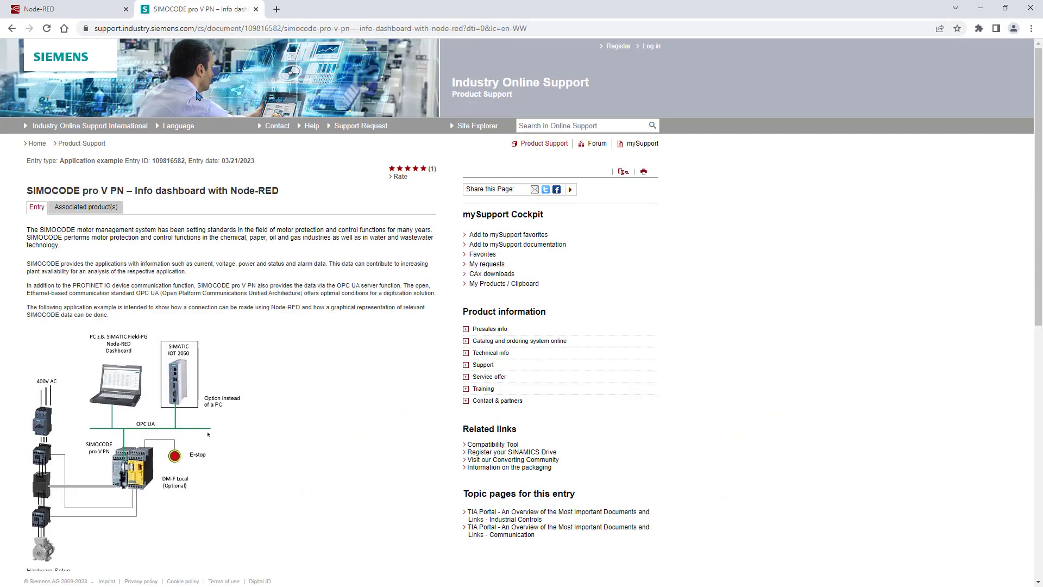
double_click(169, 161)
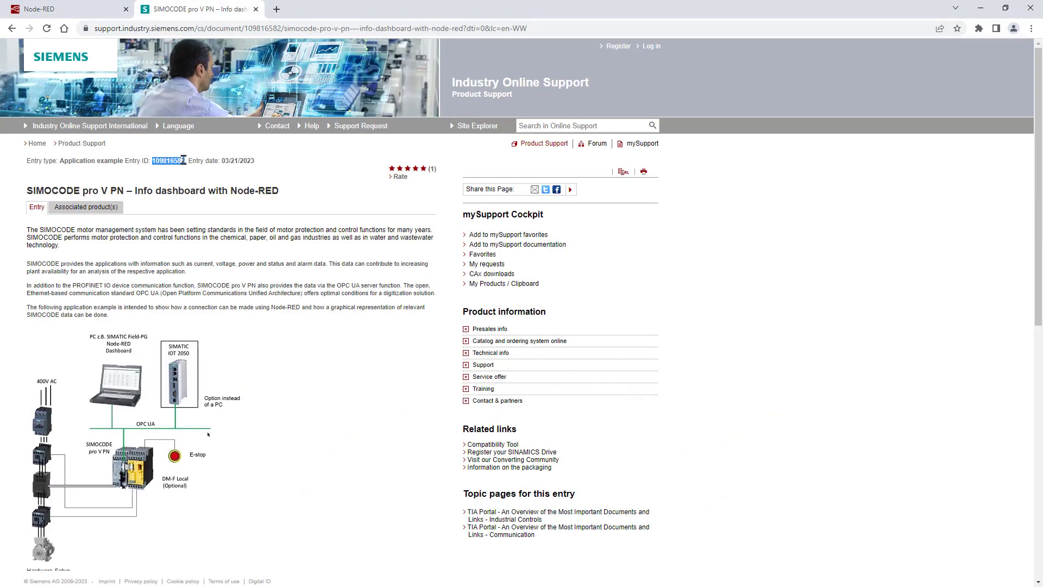
mouse_move(228, 325)
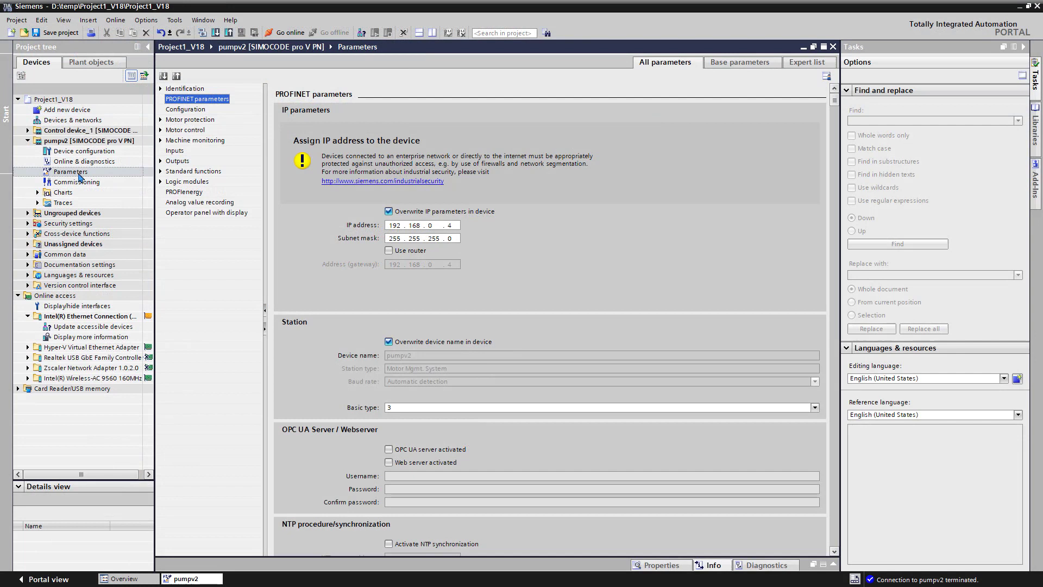
mouse_move(319, 356)
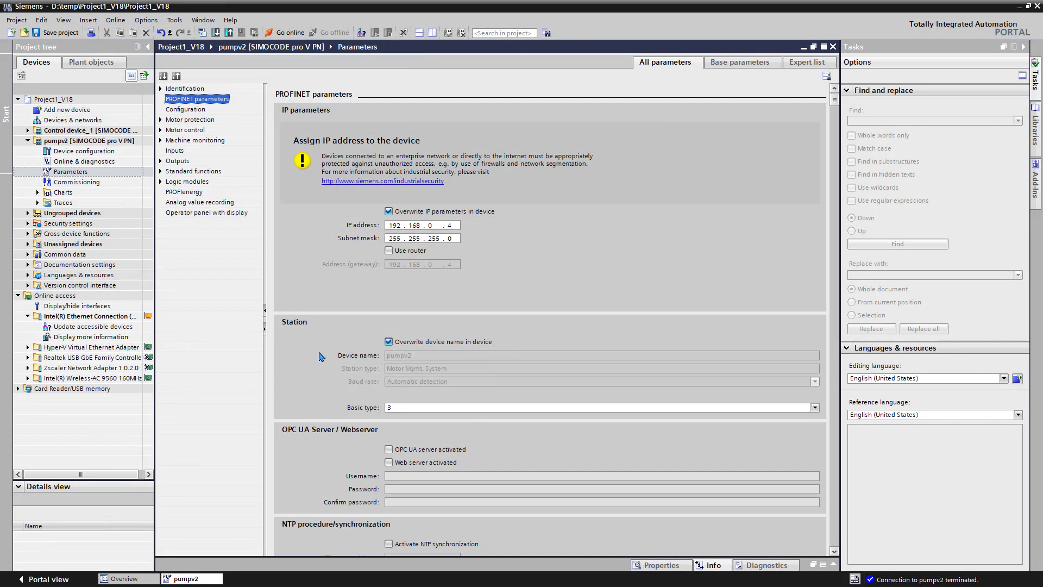
- Tick 'OPC UA server activated' in pumpv2's PROFINET parameters
click(389, 449)
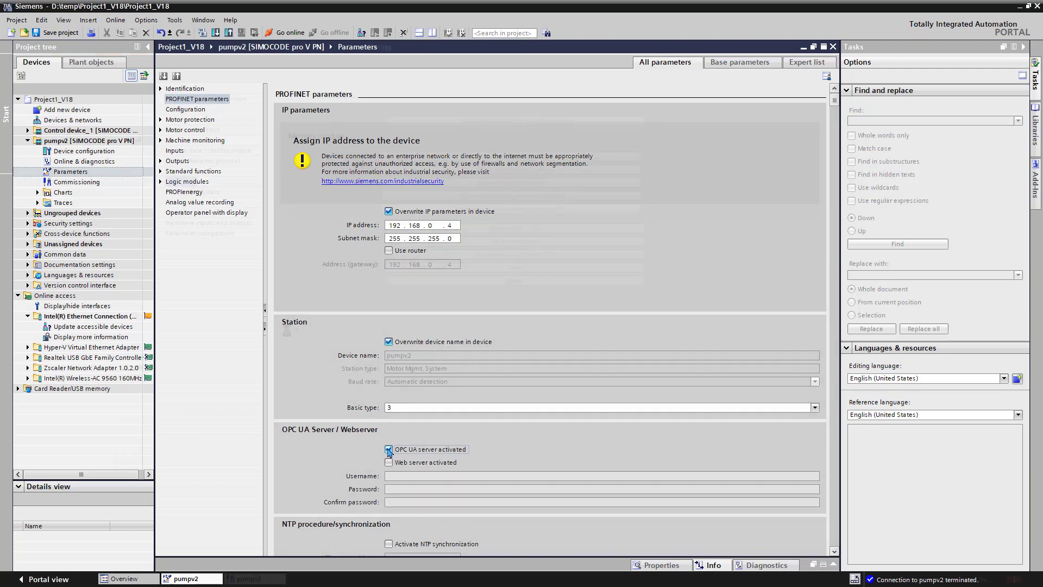
click(77, 181)
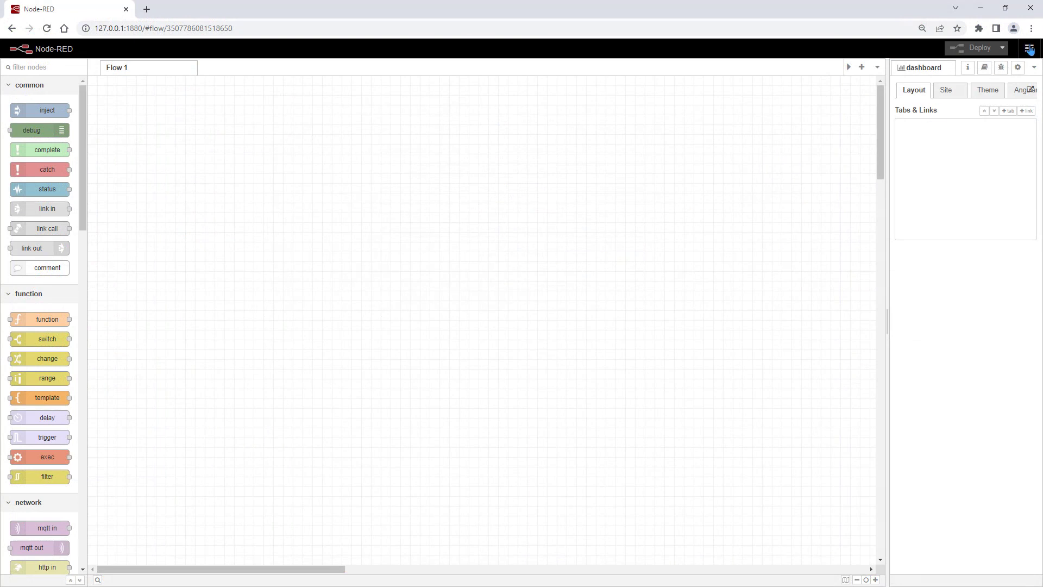
click(1028, 48)
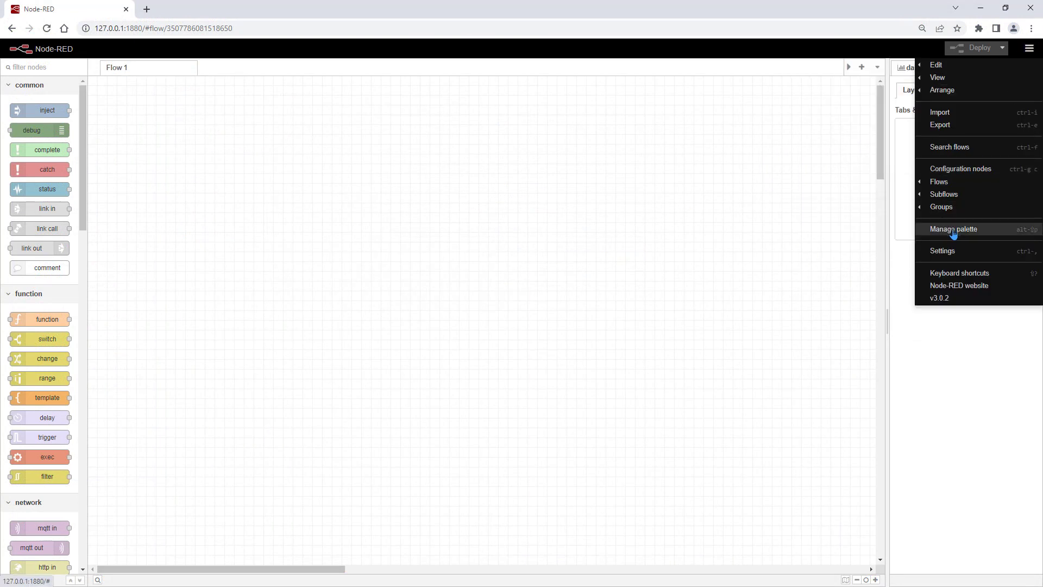
click(953, 229)
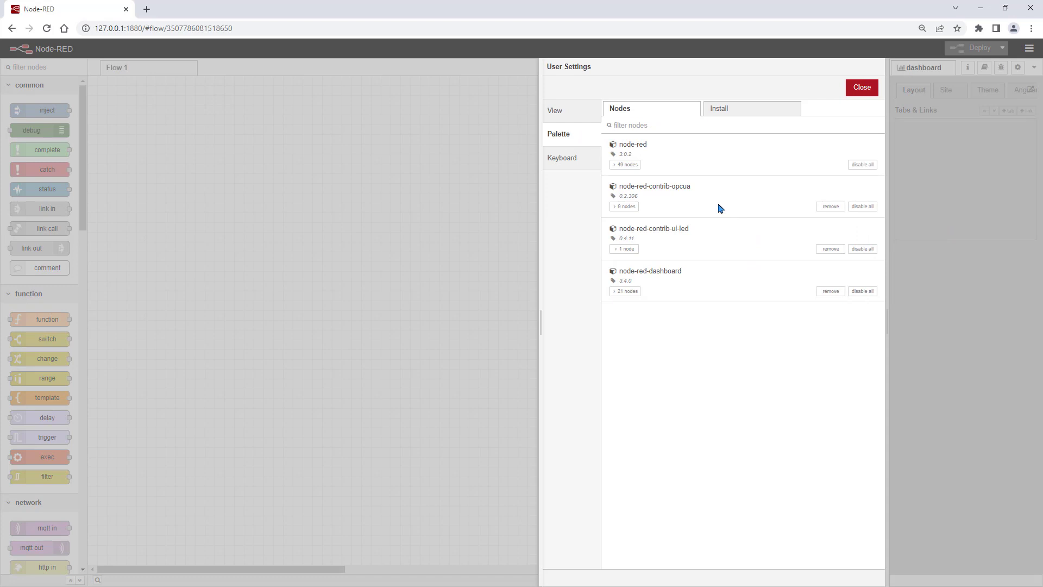
mouse_move(722, 293)
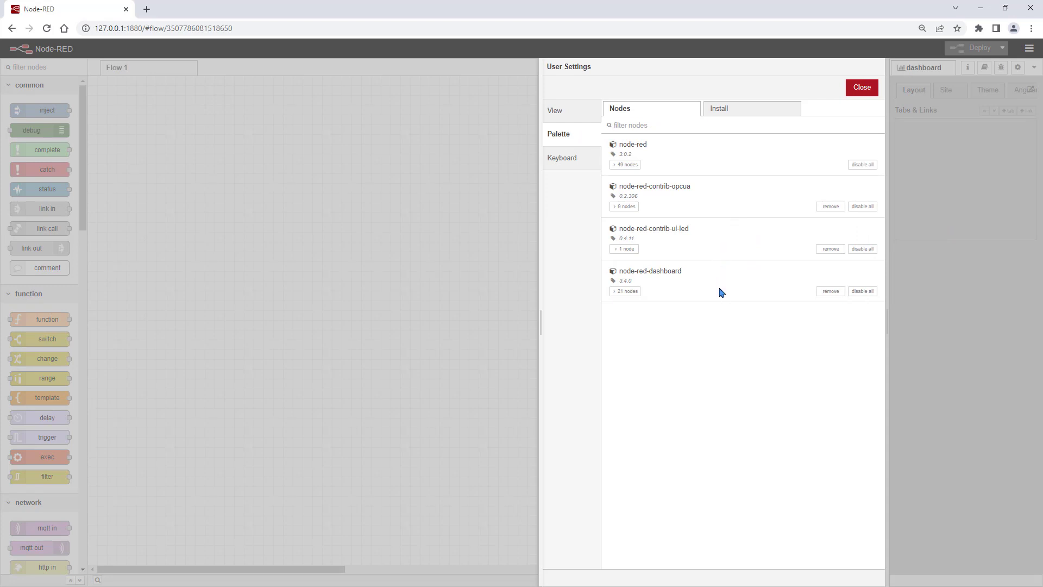
mouse_move(862, 87)
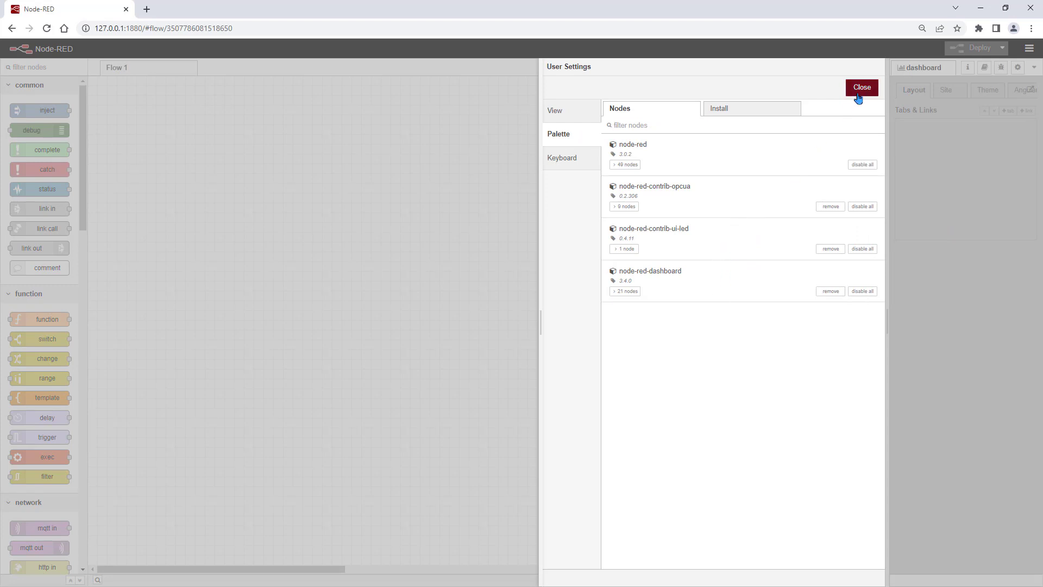
click(861, 87)
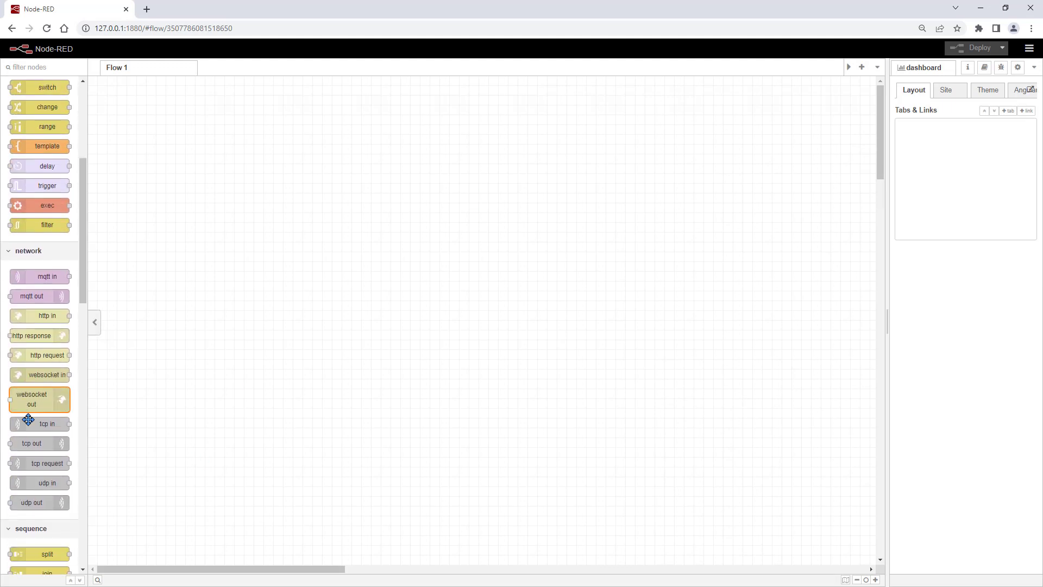
- Give the OPC UA Client node a new endpoint opc.tcp://192.168.0.4:4840
scroll(down, 3)
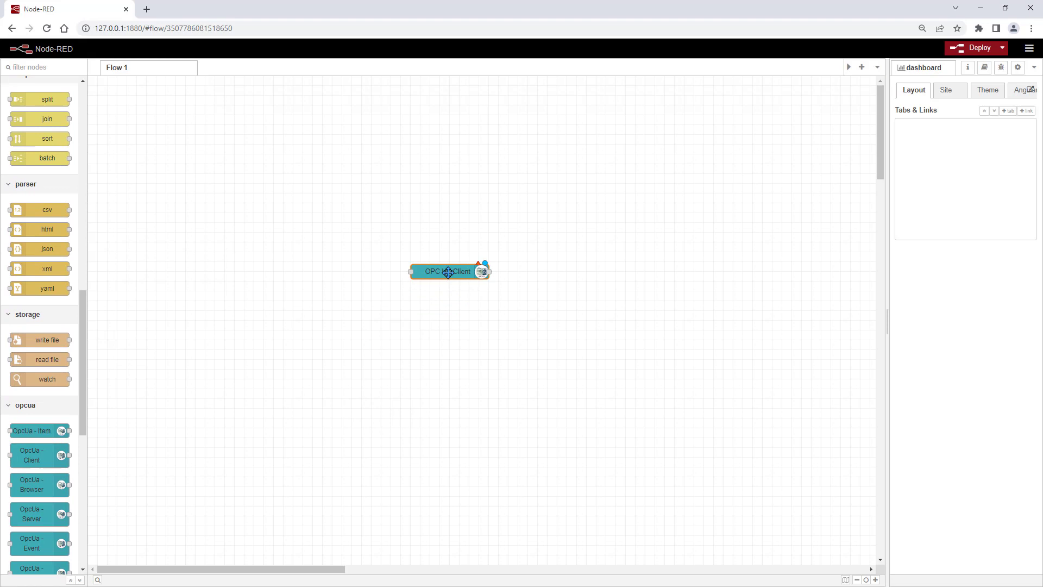
double_click(448, 271)
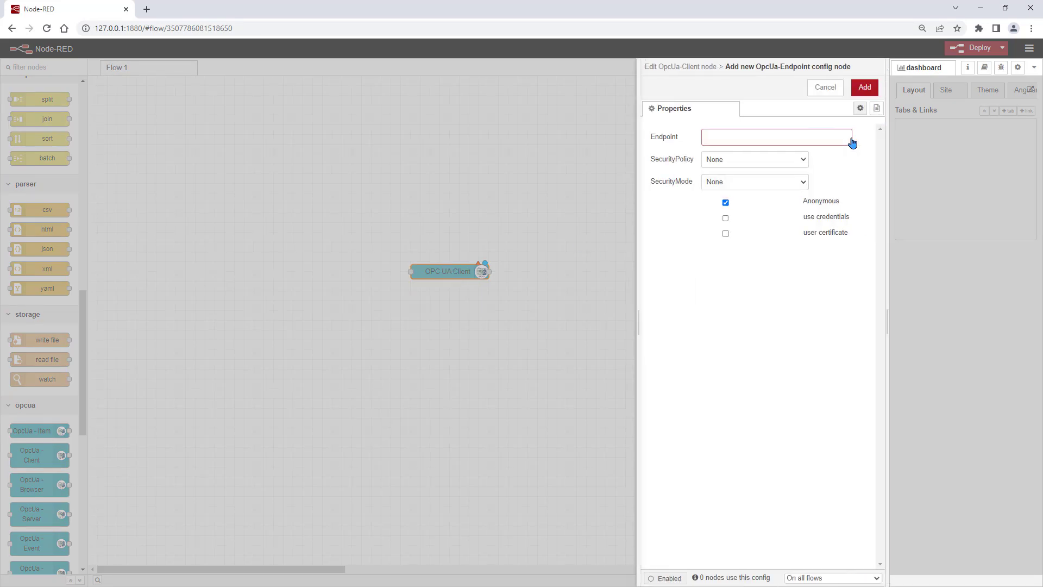
text(opc)
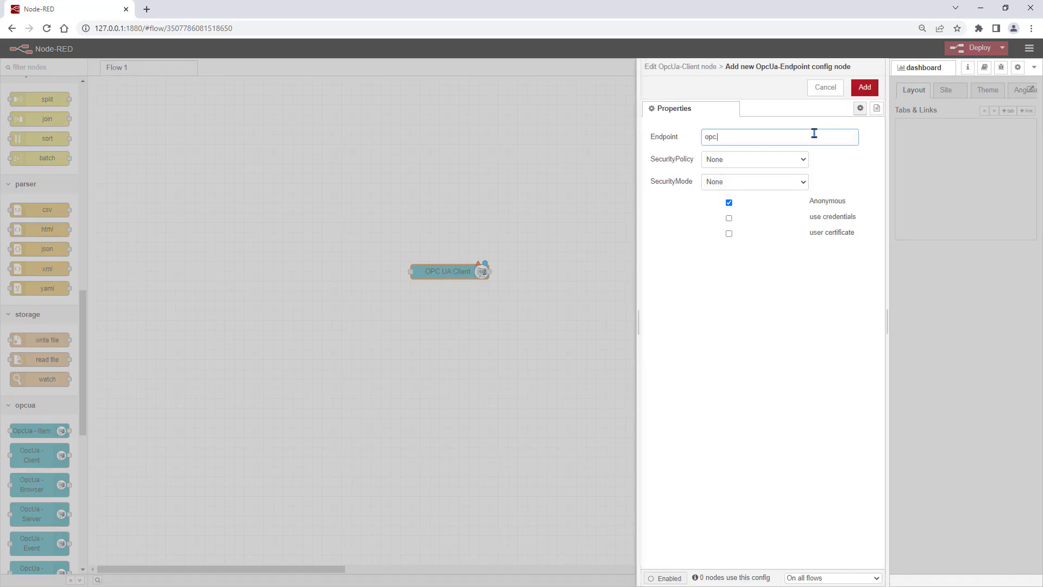
text(.tcp://192.168.0)
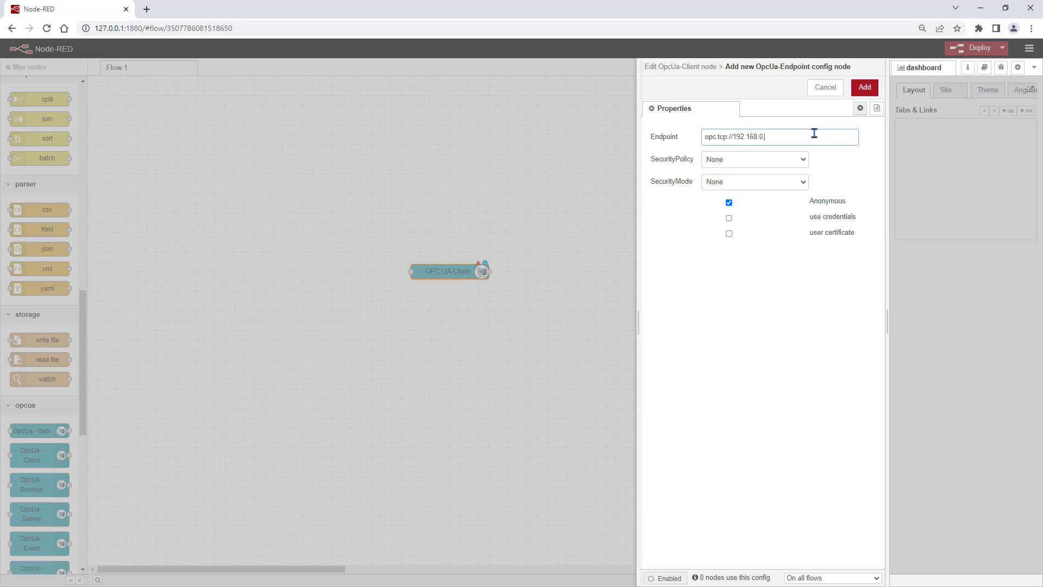
text(.4:4840)
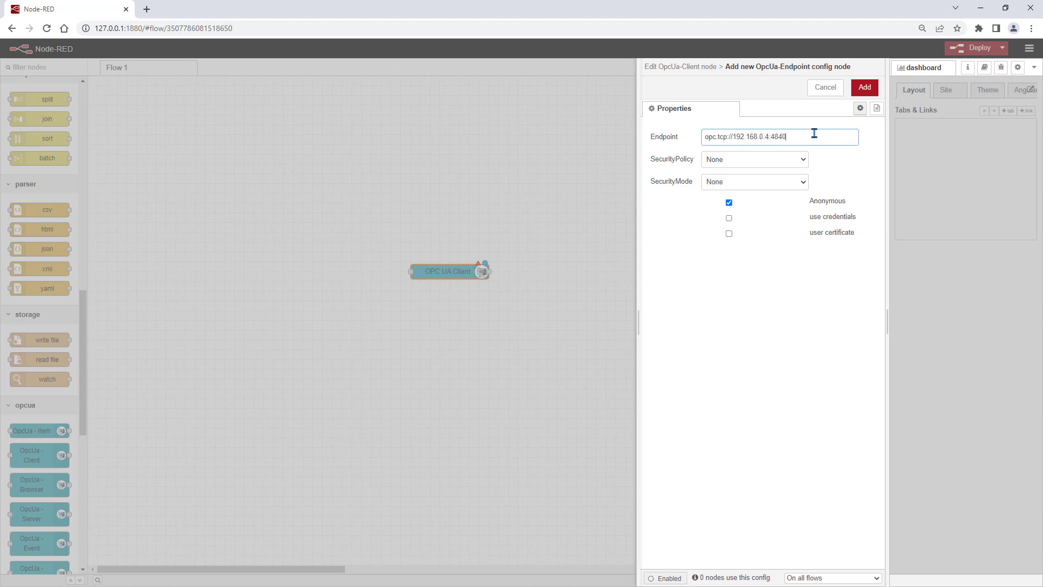
- Secure the endpoint with Basic128Rsa15 policy and Sign&Encrypt, then add it
click(754, 159)
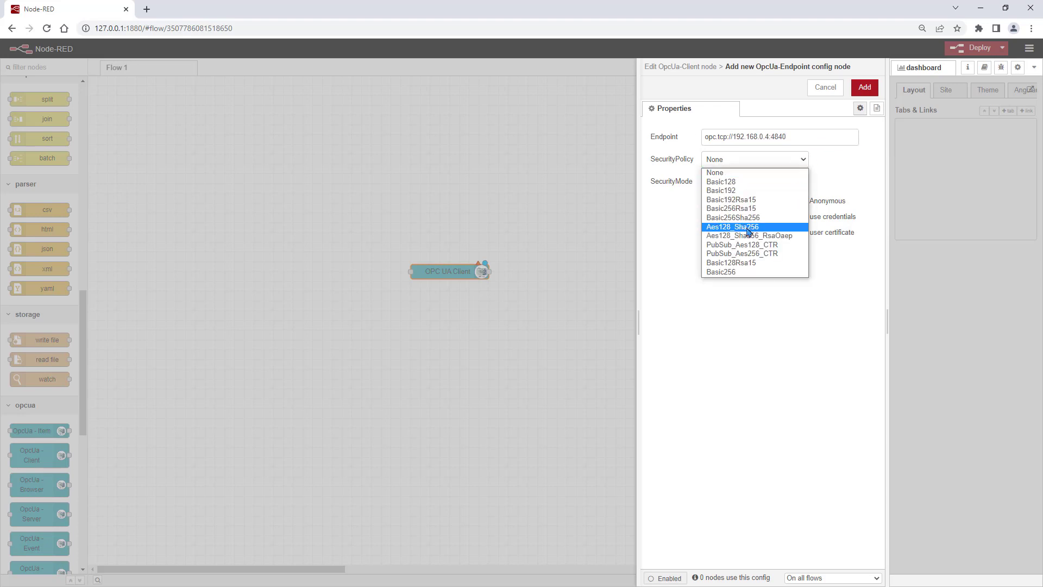
click(730, 261)
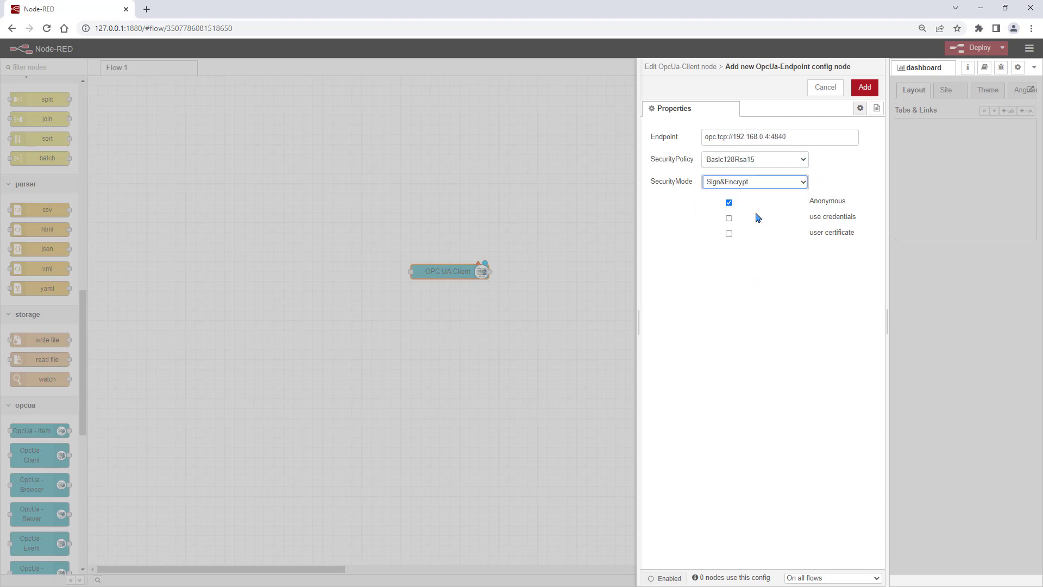
click(864, 87)
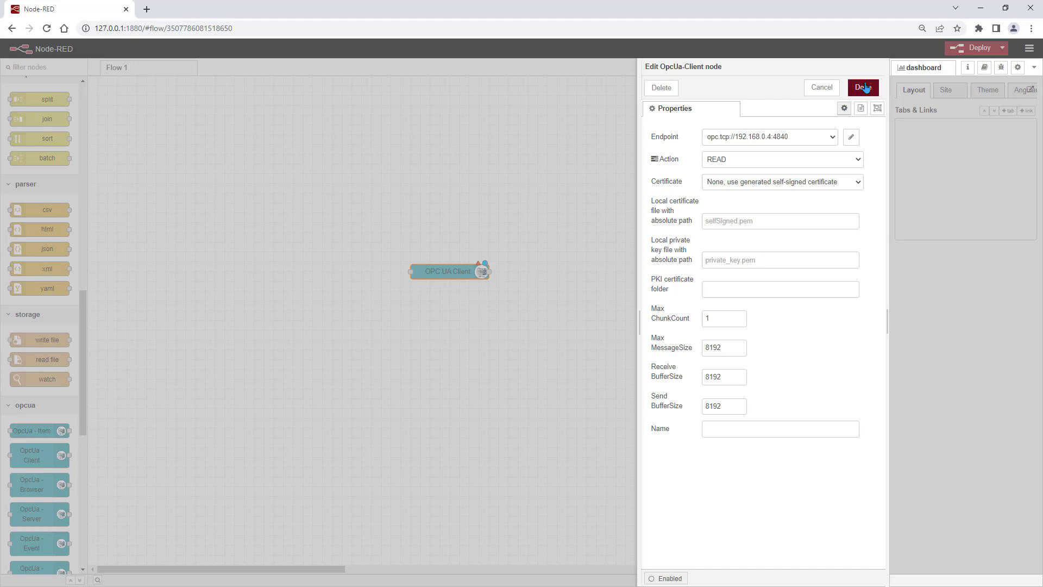
- Set the OPC UA Client node's action to READ MULTIPLE and confirm its settings
click(857, 158)
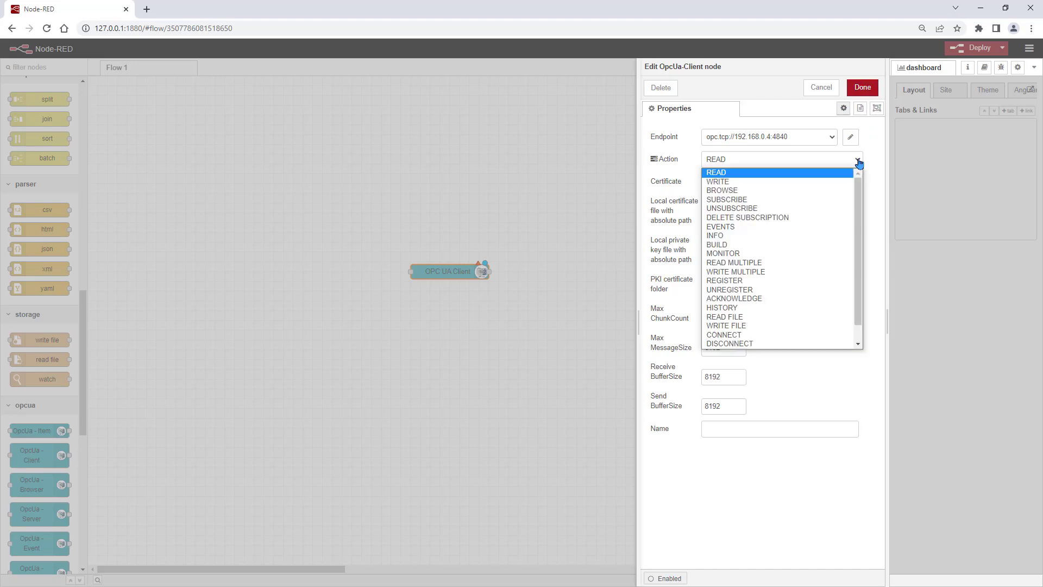
click(733, 262)
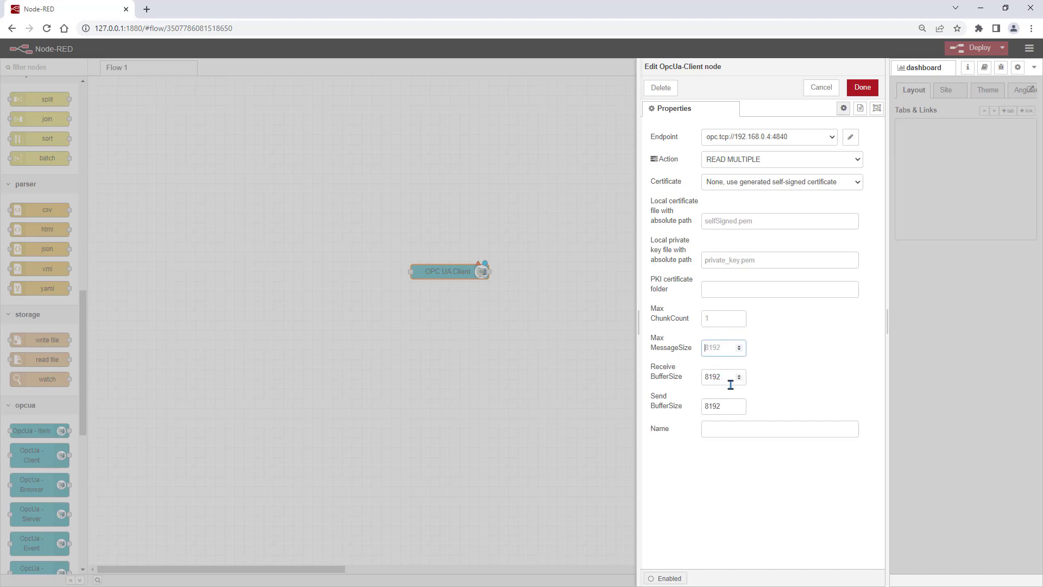
click(717, 405)
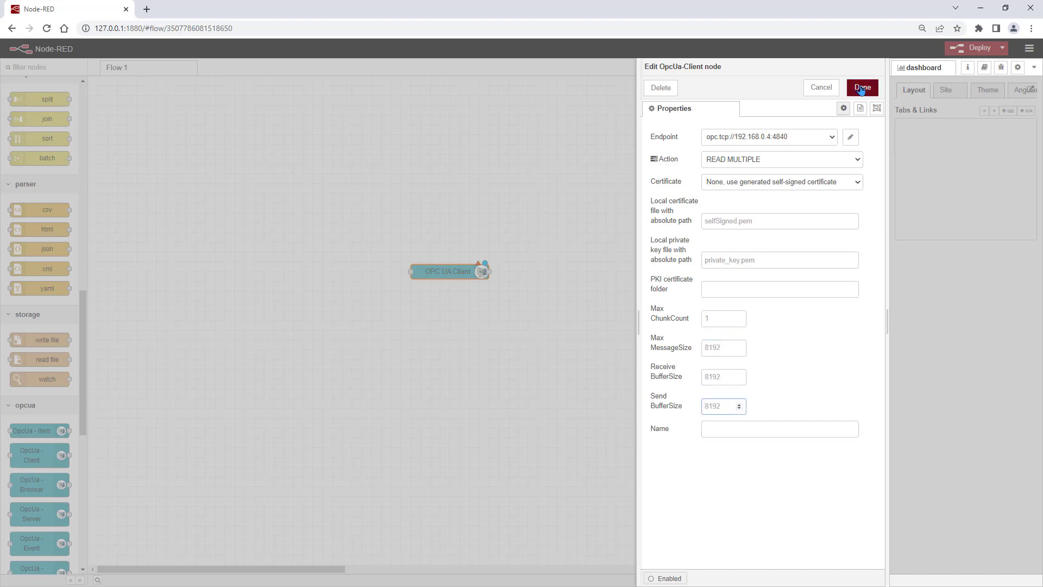
click(860, 87)
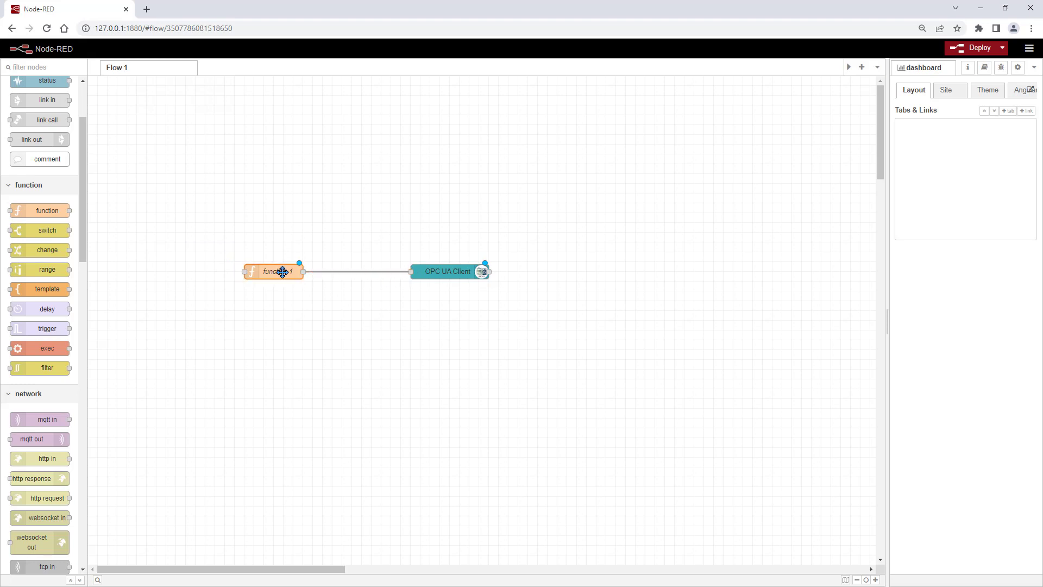
- Start the function's msg.payload array with a first "ns=2;i=...,datatype=Boolean" entry
double_click(274, 271)
text(msg.payload =)
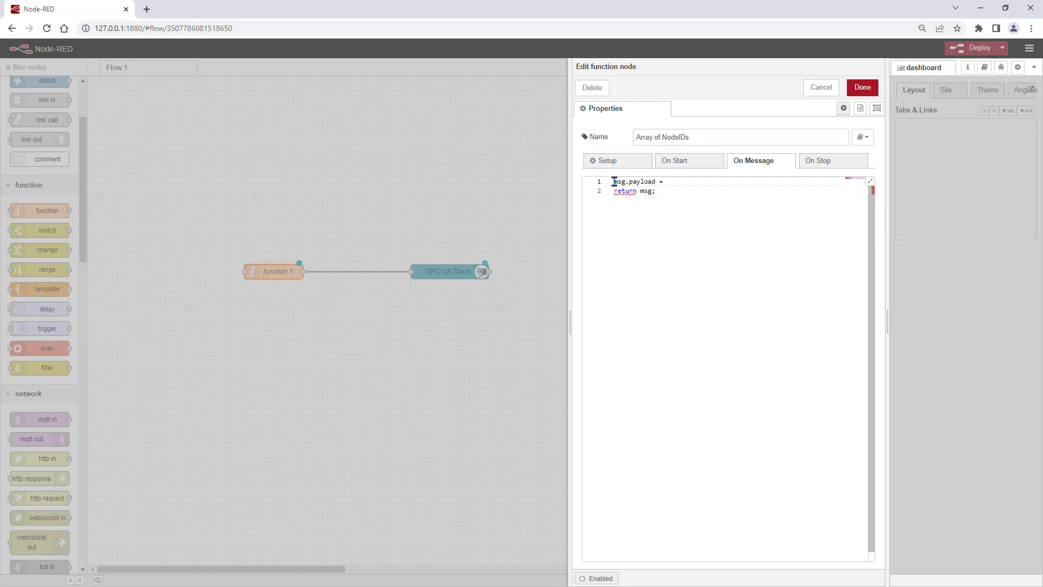
text(["ns"])
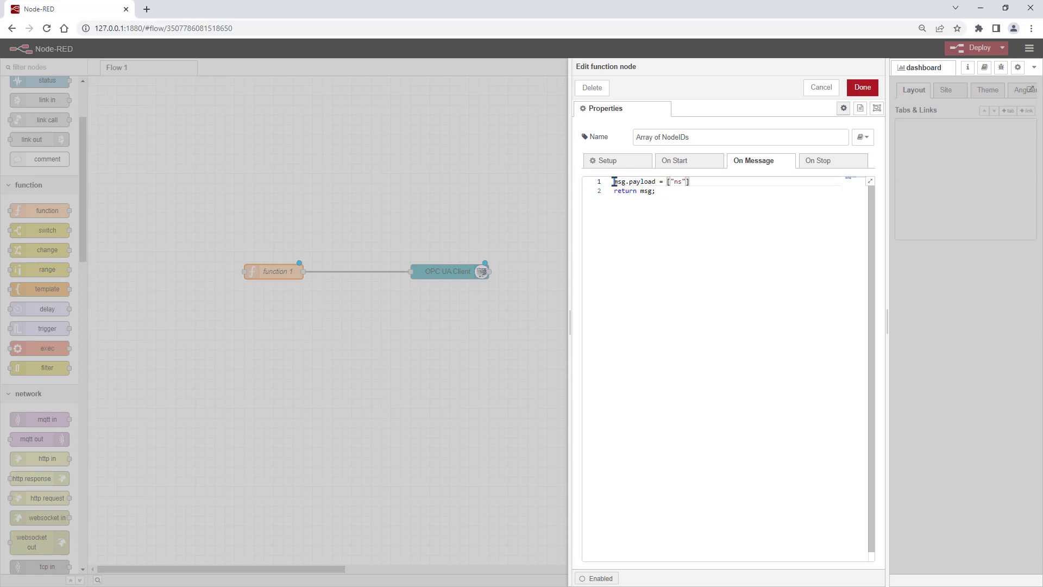
text(=2;)
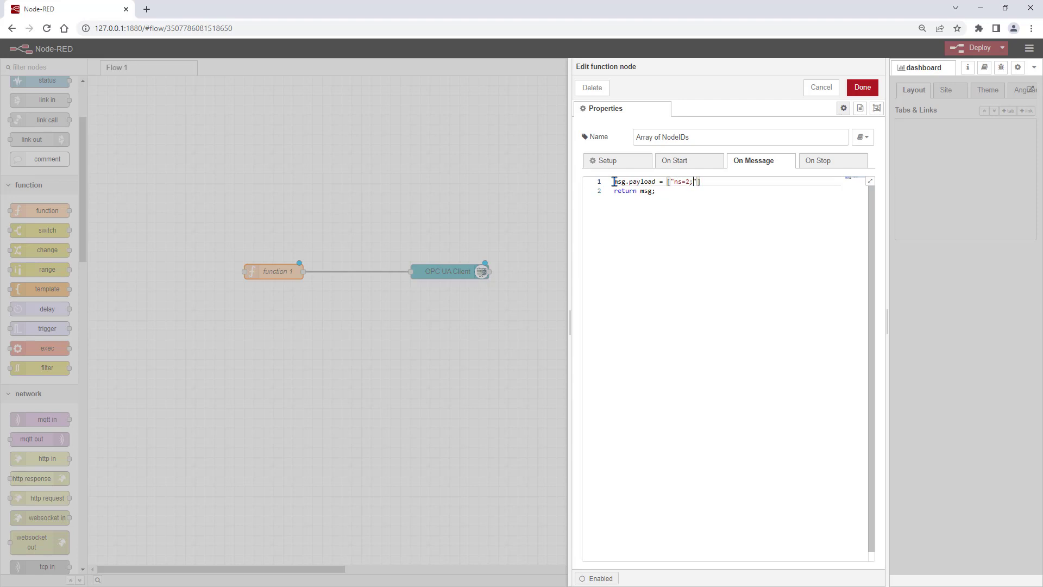
text(i=108)
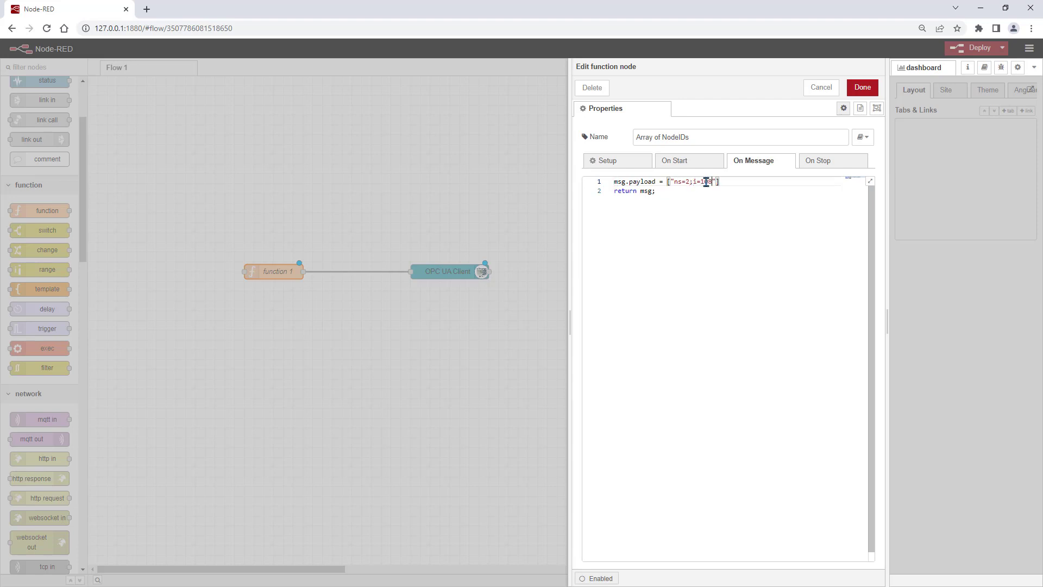
text(,datatype=Boolean)
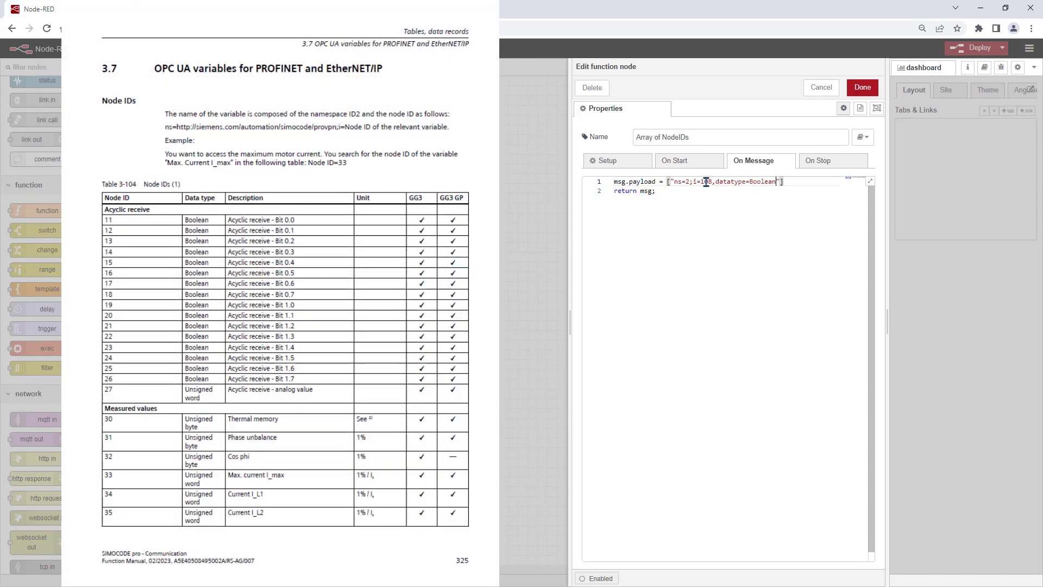
- Duplicate the entry line and edit the i= values to 108, 109, 113, 118, 119, 130, 132, 134, 236, then save
text(,)
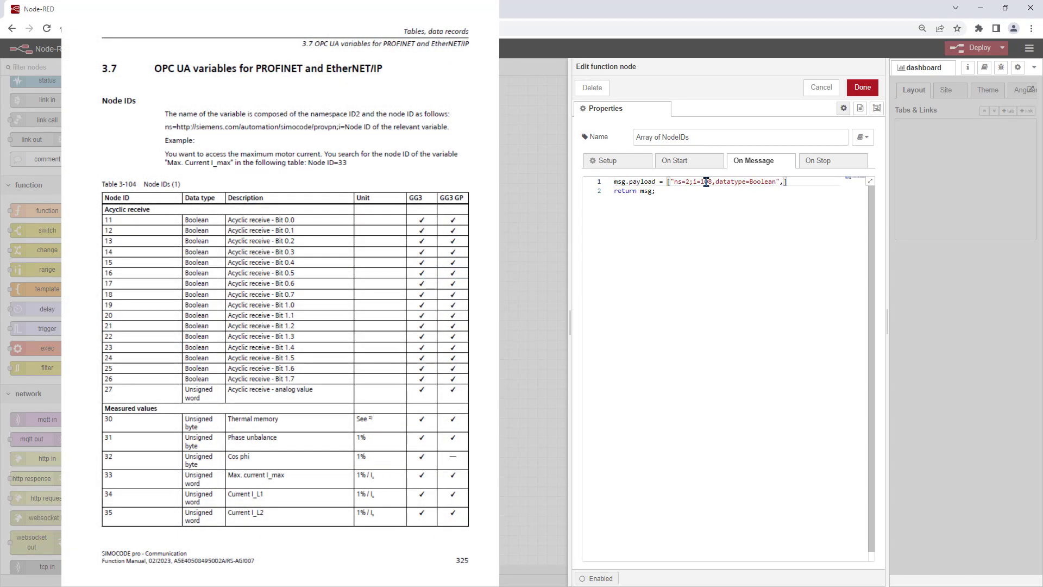
scroll(down, 3)
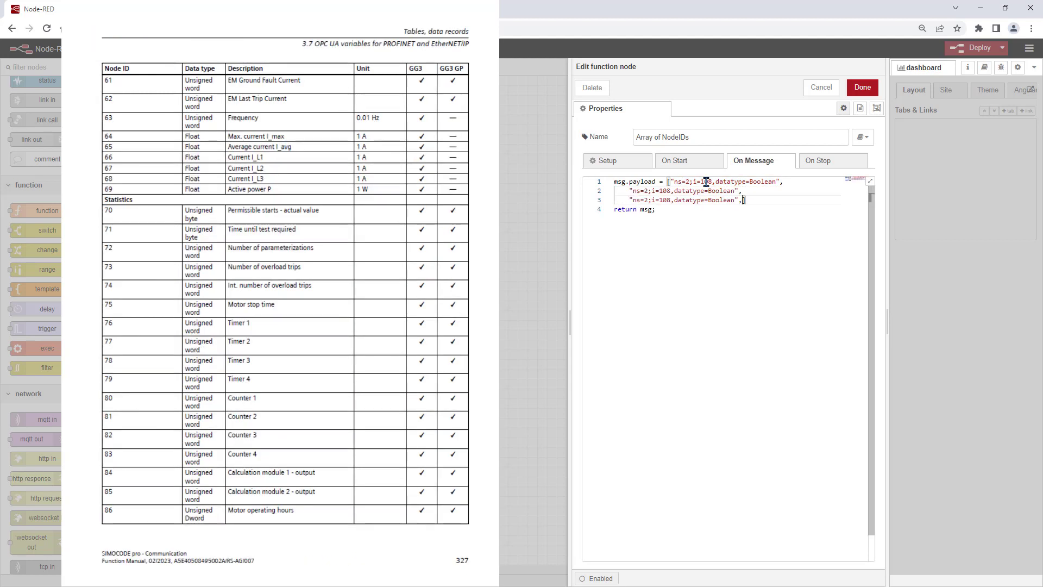
key(Enter)
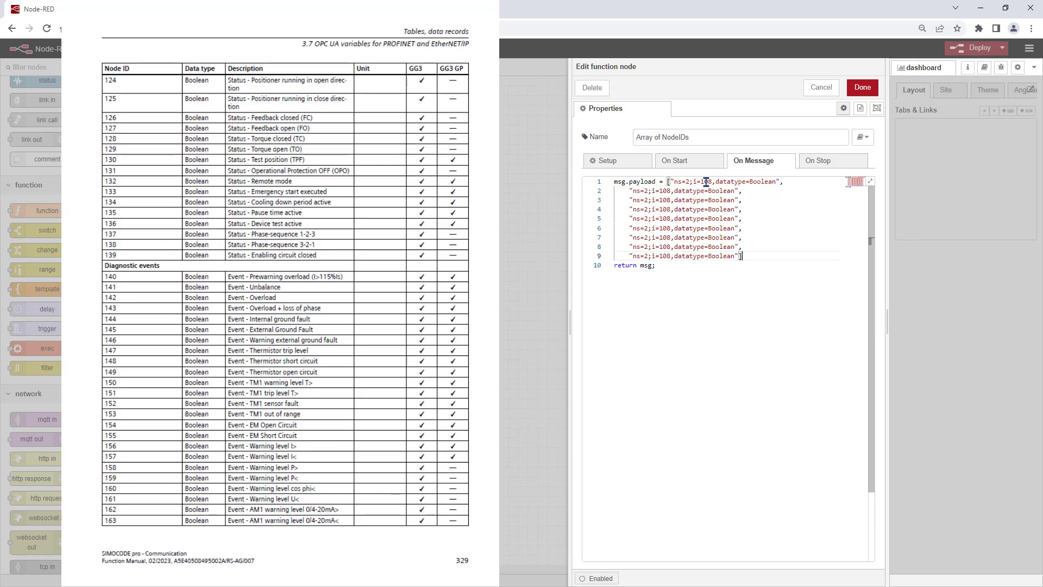
scroll(down, 3)
text(13)
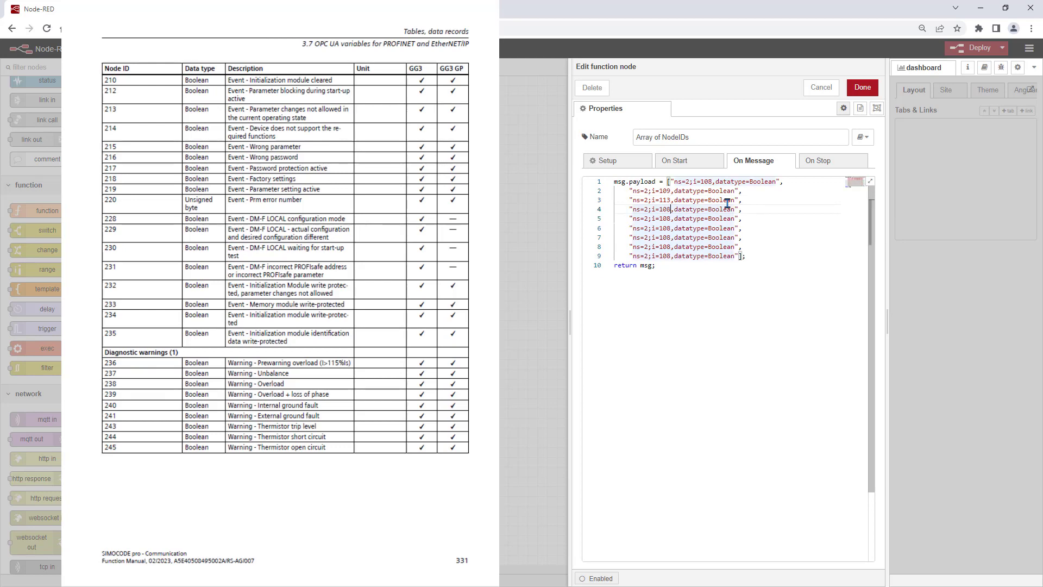
scroll(down, 3)
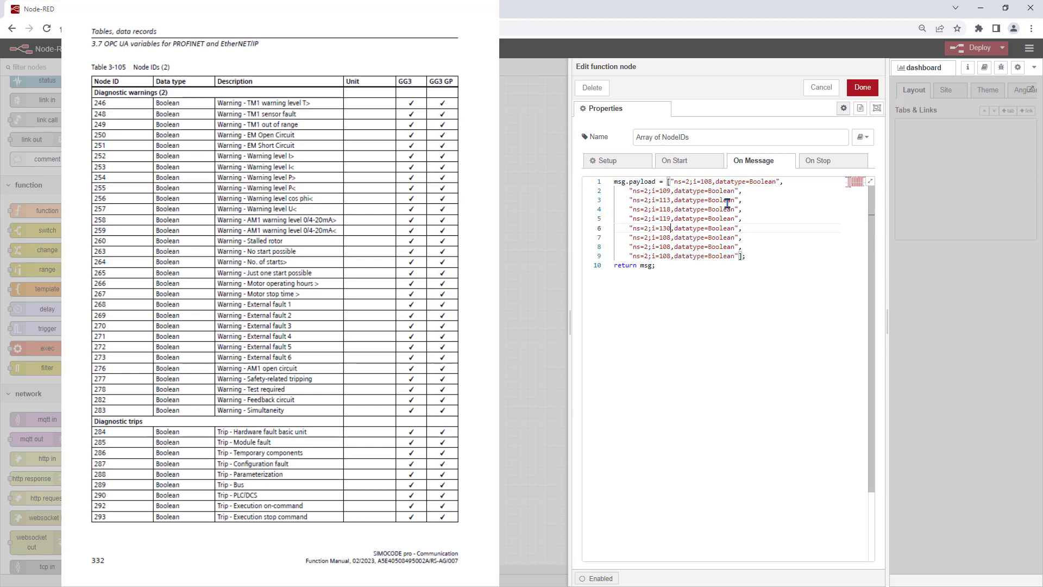
scroll(down, 3)
text(236)
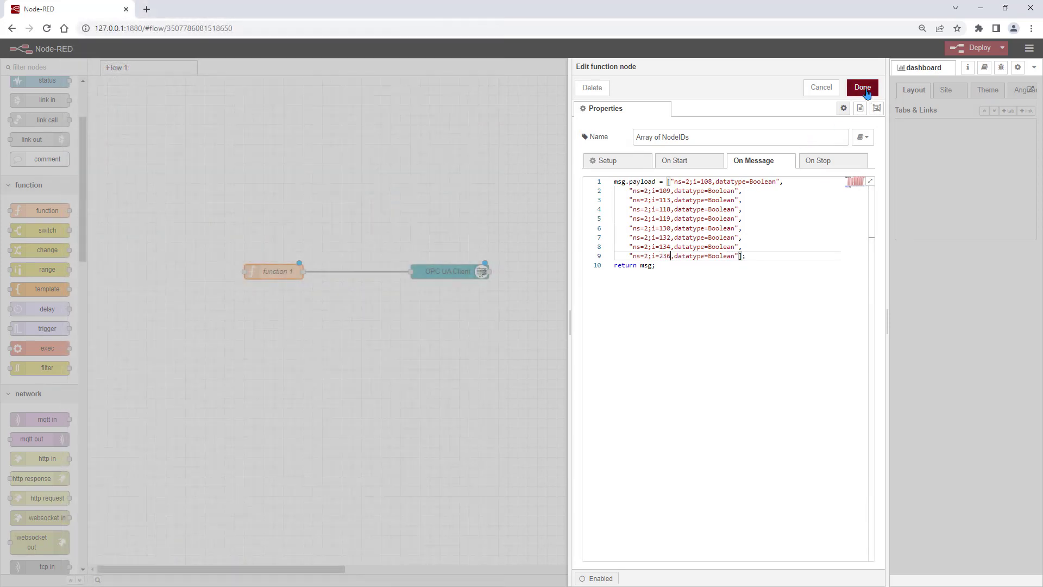
click(860, 87)
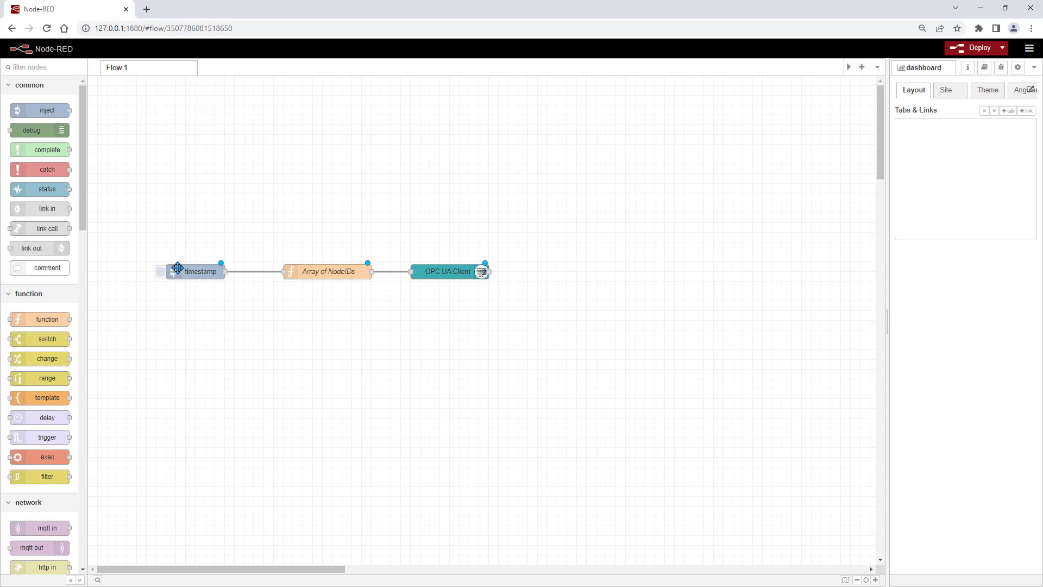
- Have the inject node send msg.topic readmultiple, repeating every 5 seconds, with no payload
double_click(195, 271)
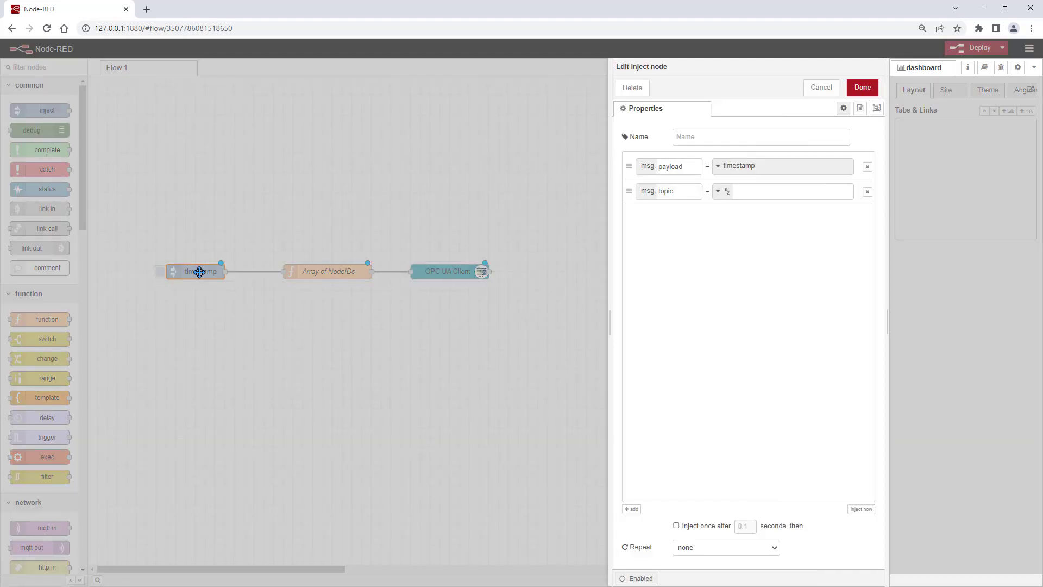
click(867, 167)
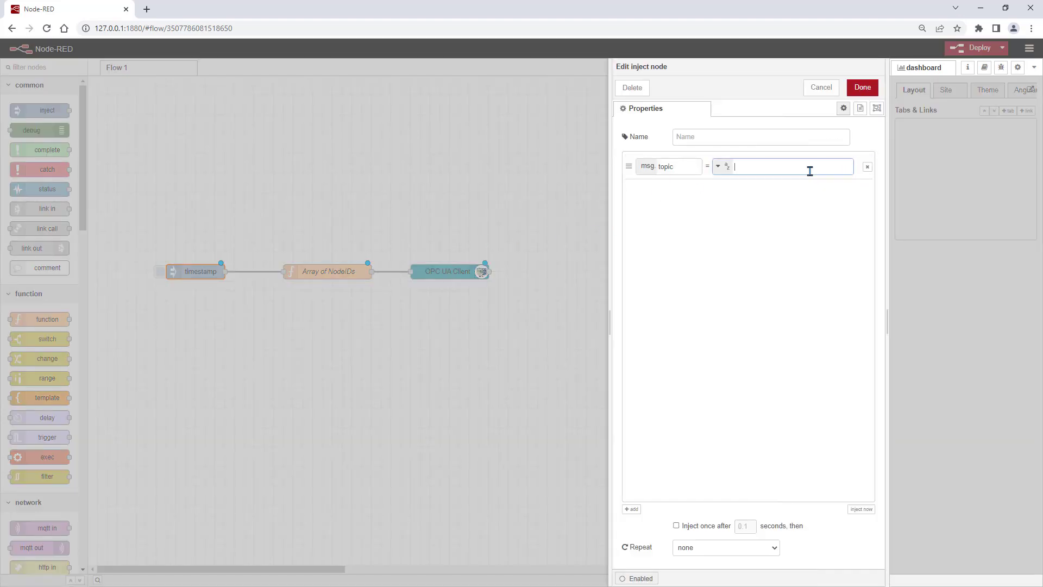
text(readmultiple)
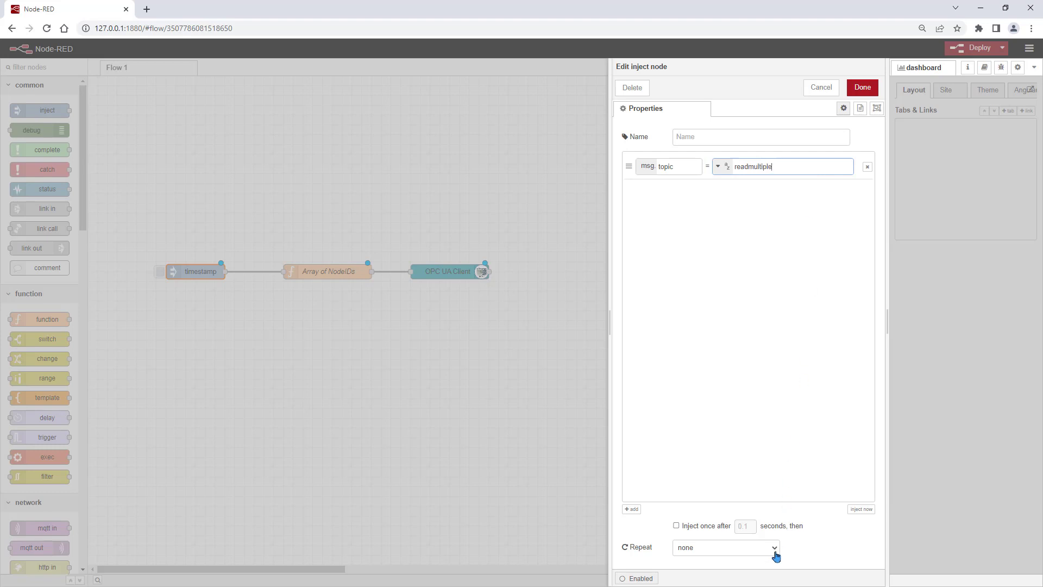
click(725, 547)
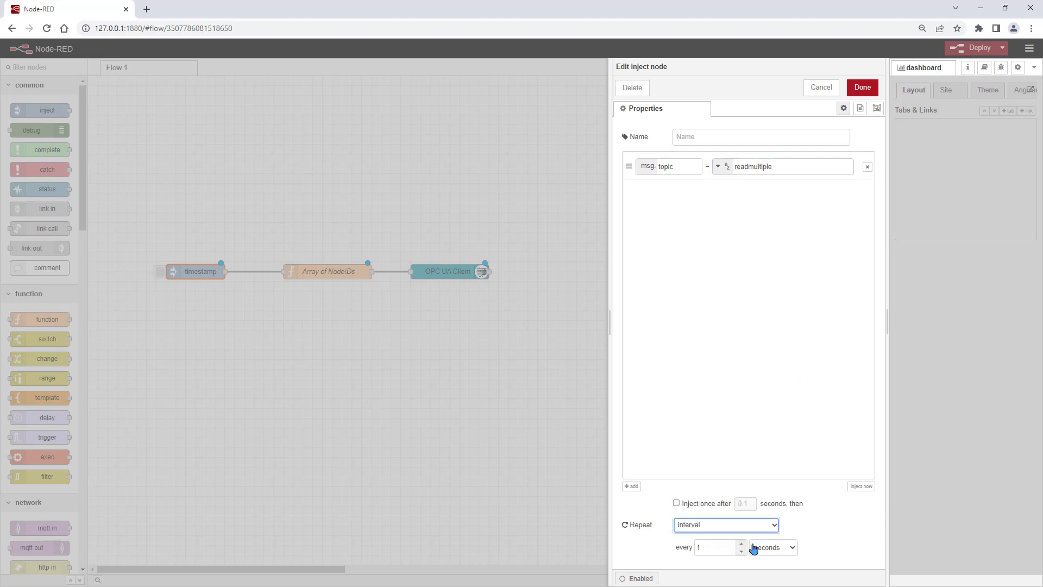
click(741, 545)
text(Array)
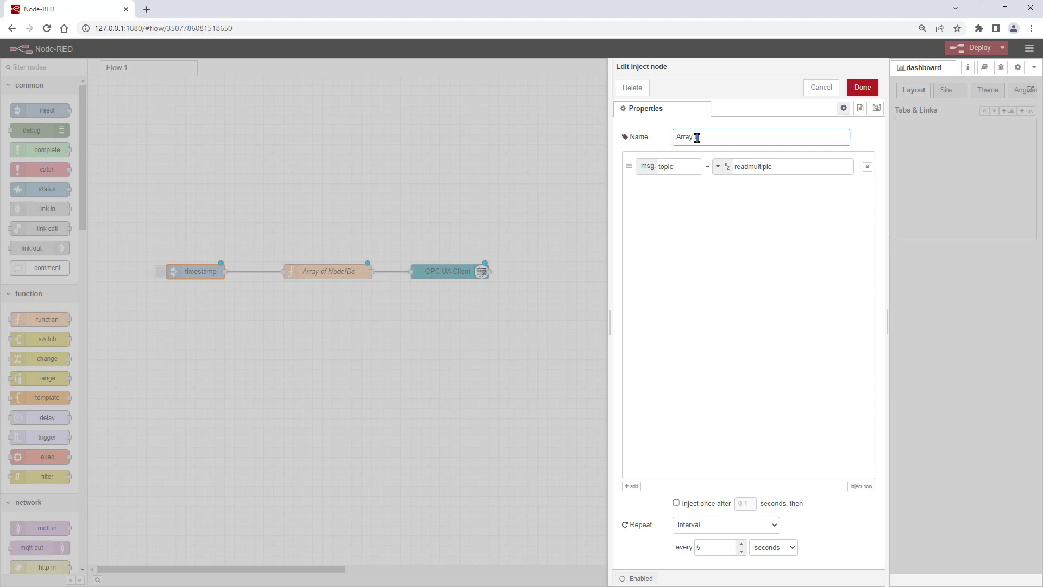
- Name the inject node 'Array of NodeIDs' and save its settings
text(of NodeIDs)
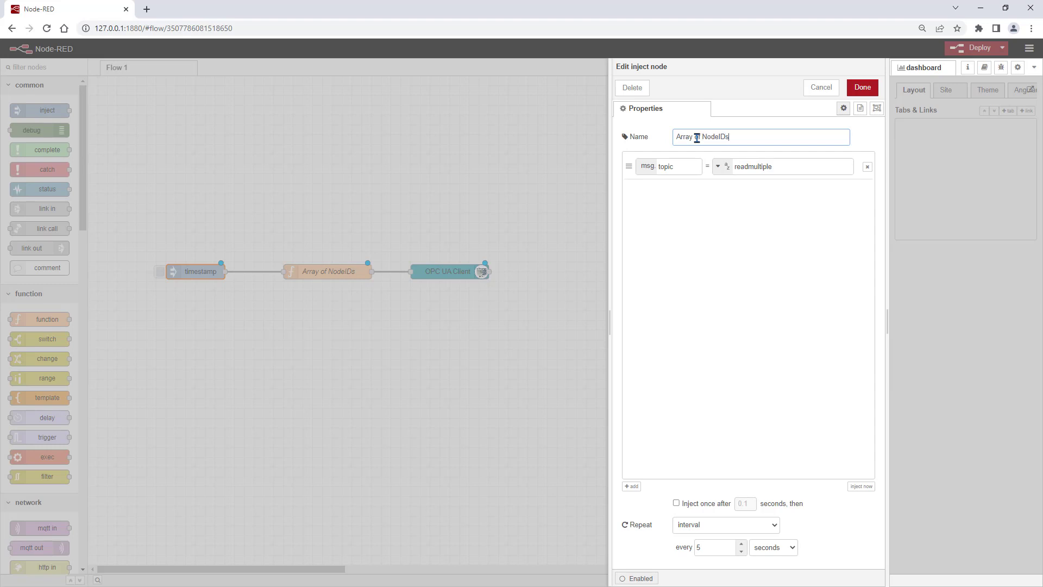
click(861, 87)
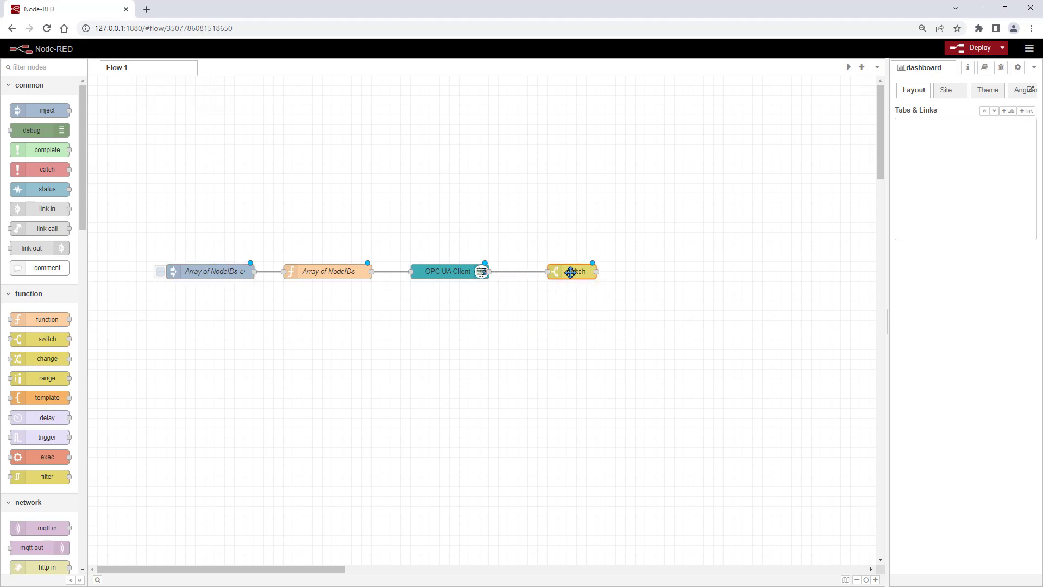
- Add switch rules on msg.topic.nodeId using the 'contains' comparison
double_click(571, 271)
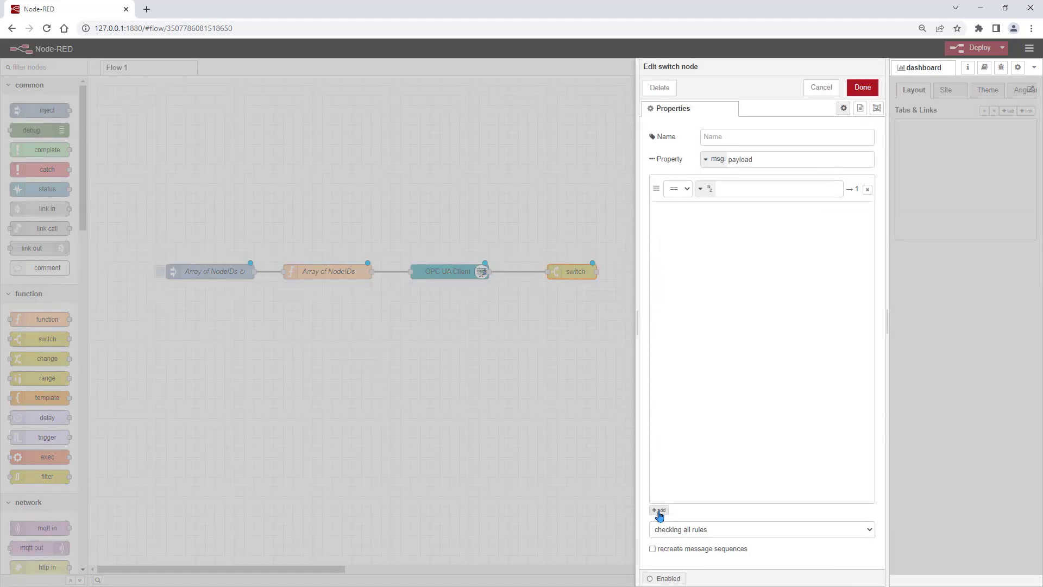
click(659, 510)
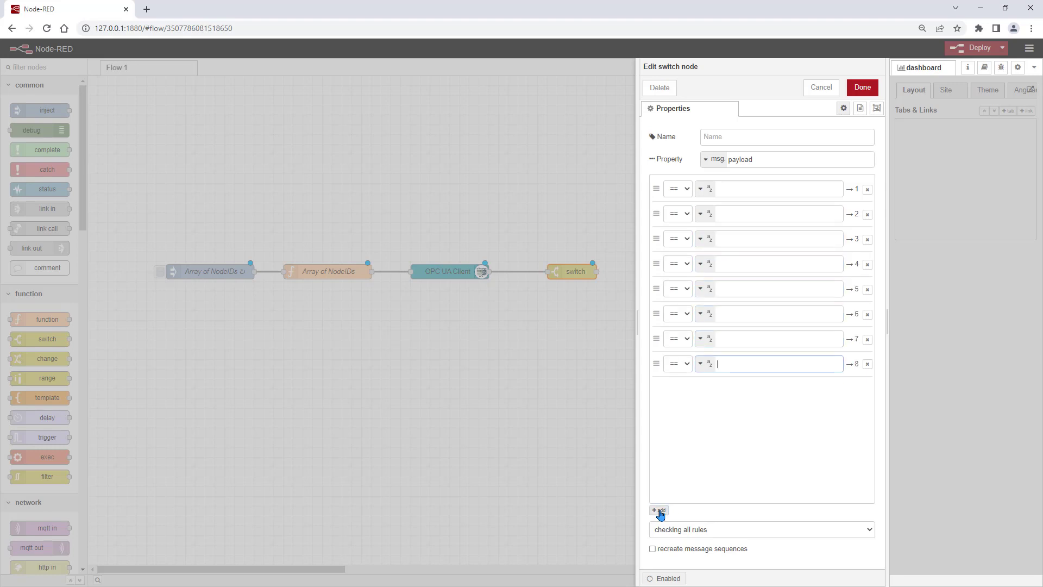
click(657, 509)
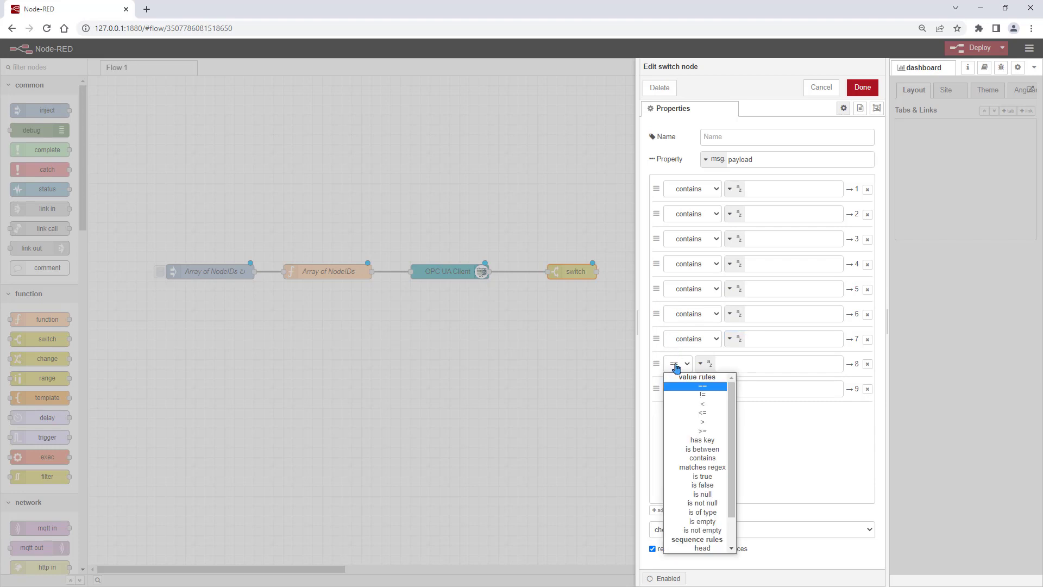
click(701, 458)
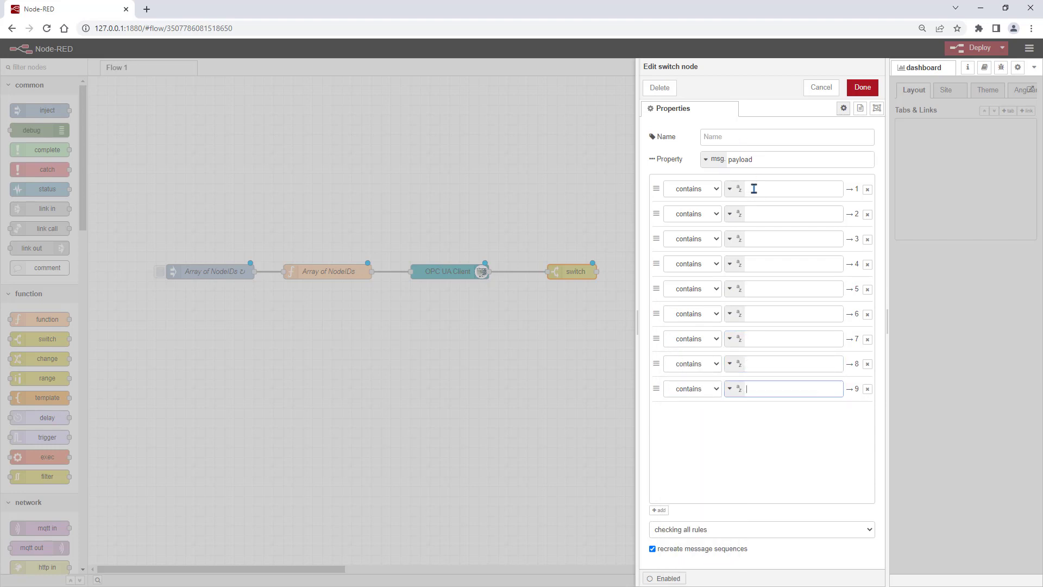
- Fill the nine rule values from i=108 through i=236 and save the switch
click(783, 188)
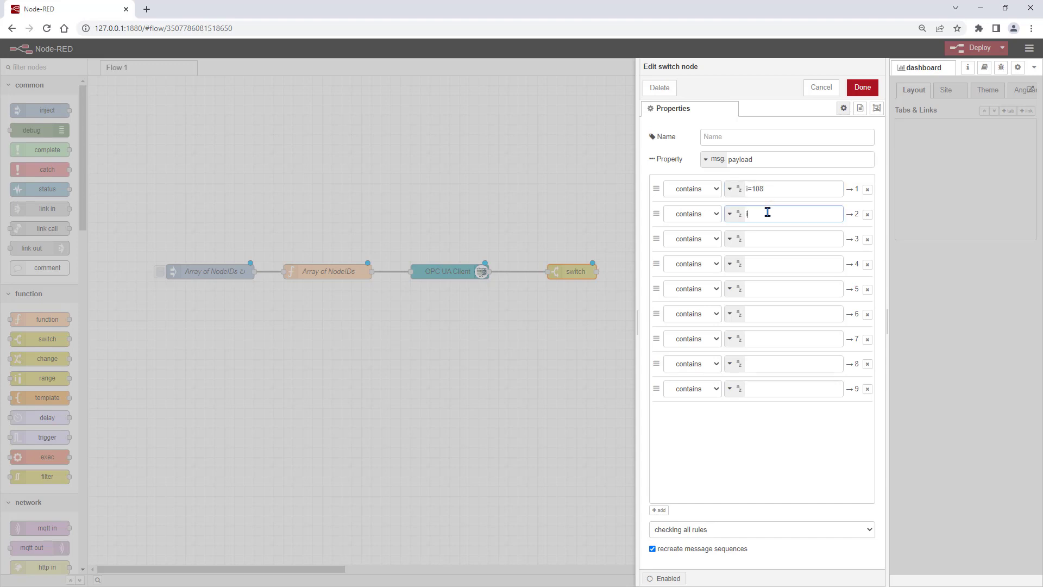
text(i=109)
click(783, 388)
text(i=2)
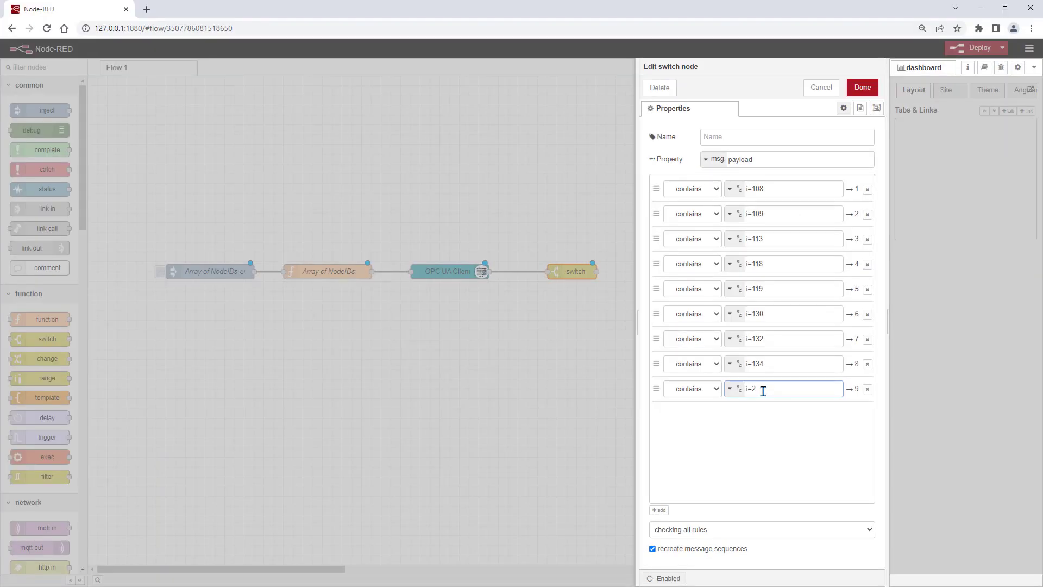
text(36)
click(798, 159)
text(topic.nodeId)
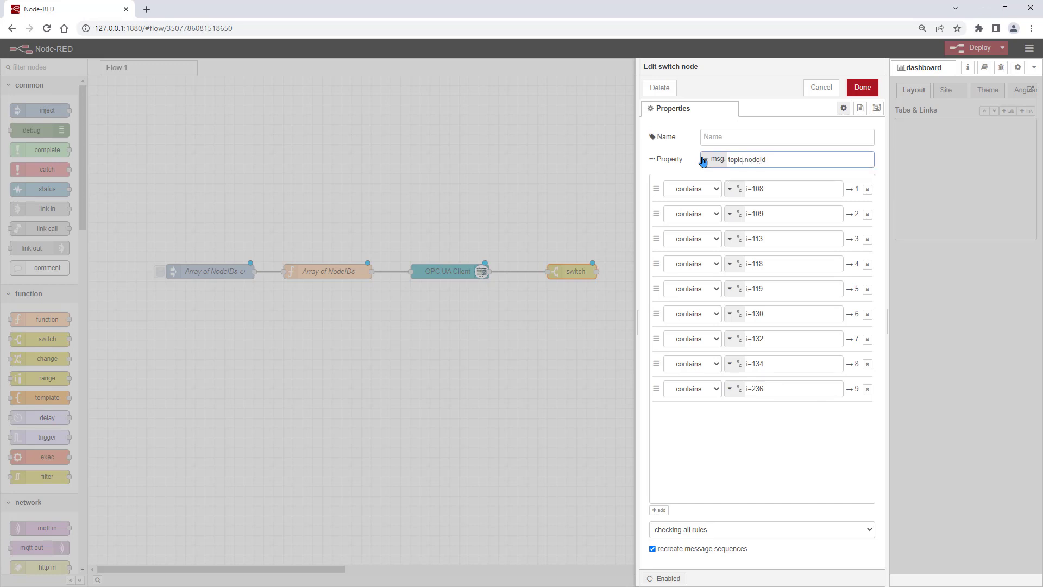
click(862, 87)
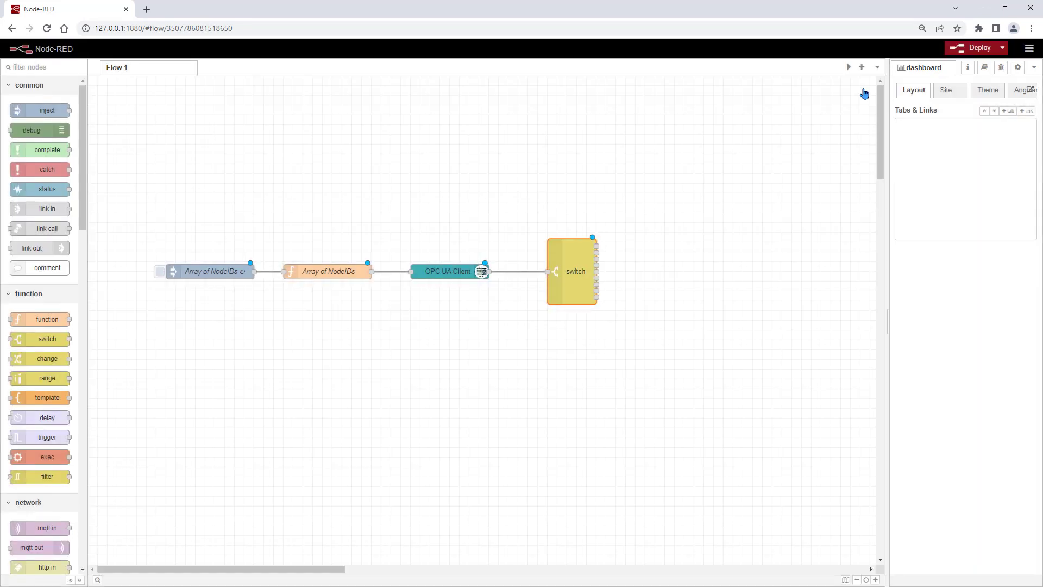
- Place a dashboard LED node on the flow and duplicate it with copy/paste
scroll(down, 3)
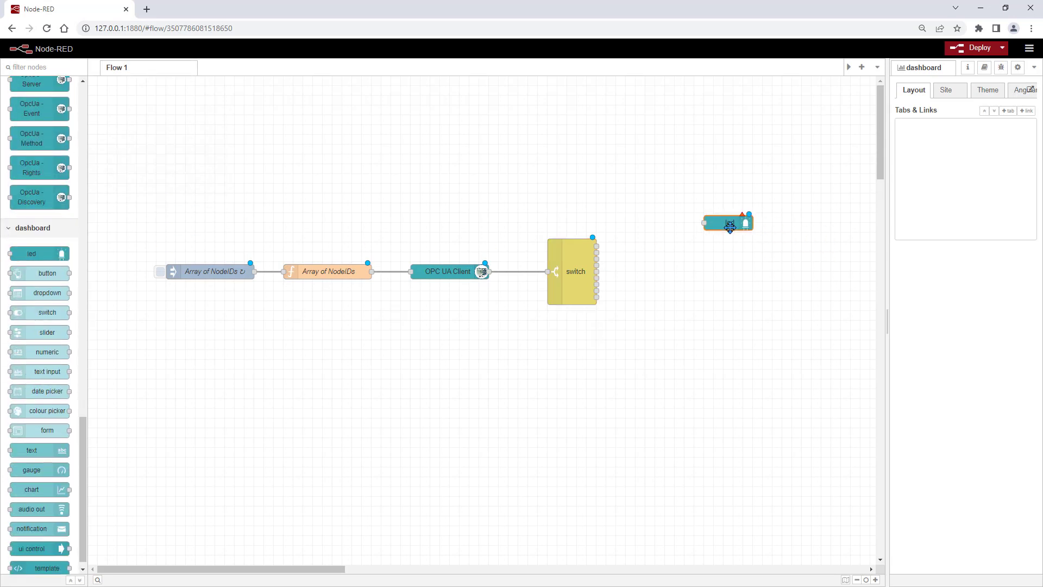
key(ctrl+c)
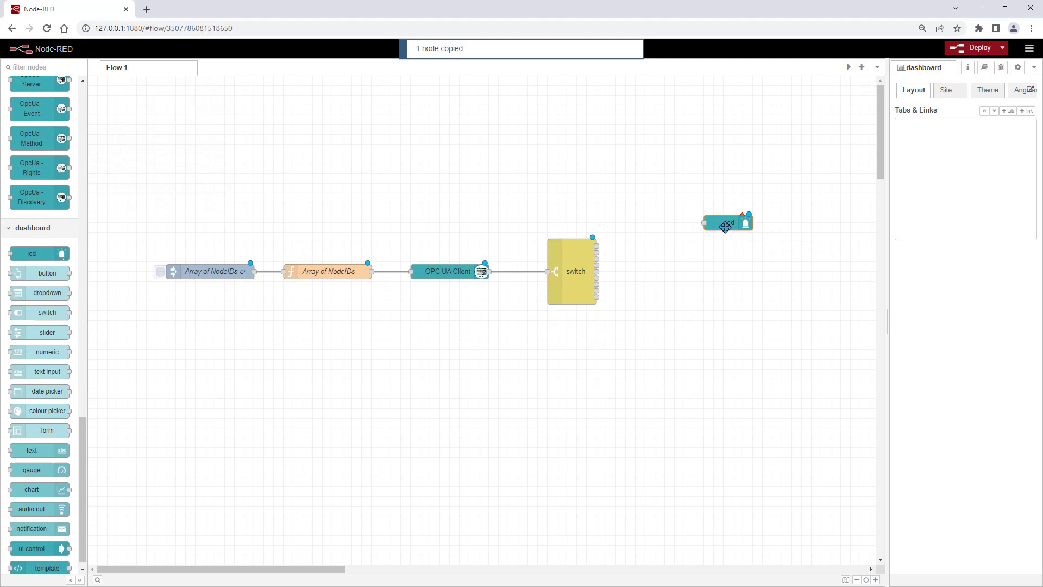
key(ctrl+v)
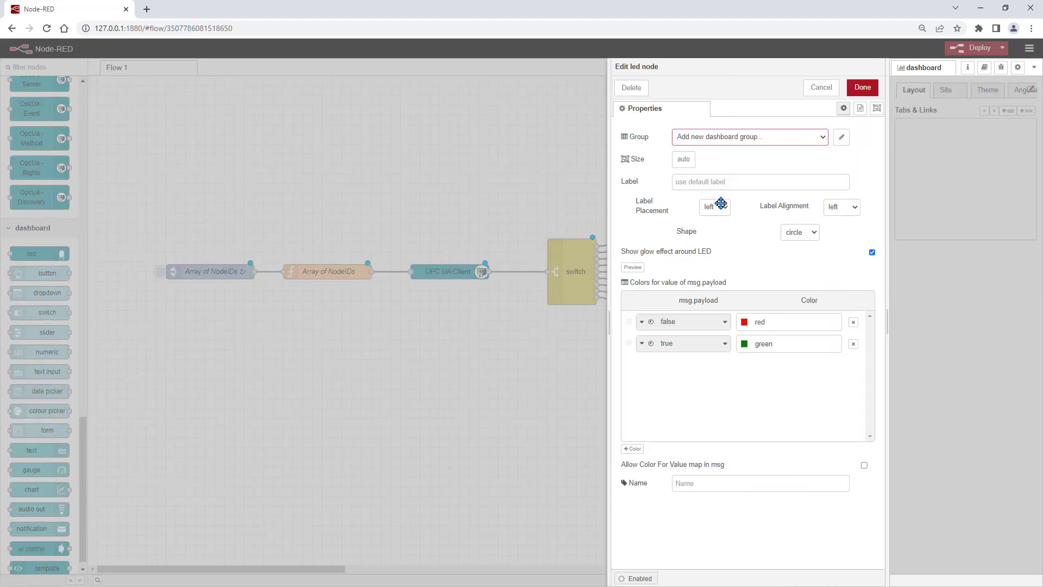
- Create a new dashboard tab 'Dashboard' with group 'SIMOCODE Status' for the LED node
click(841, 137)
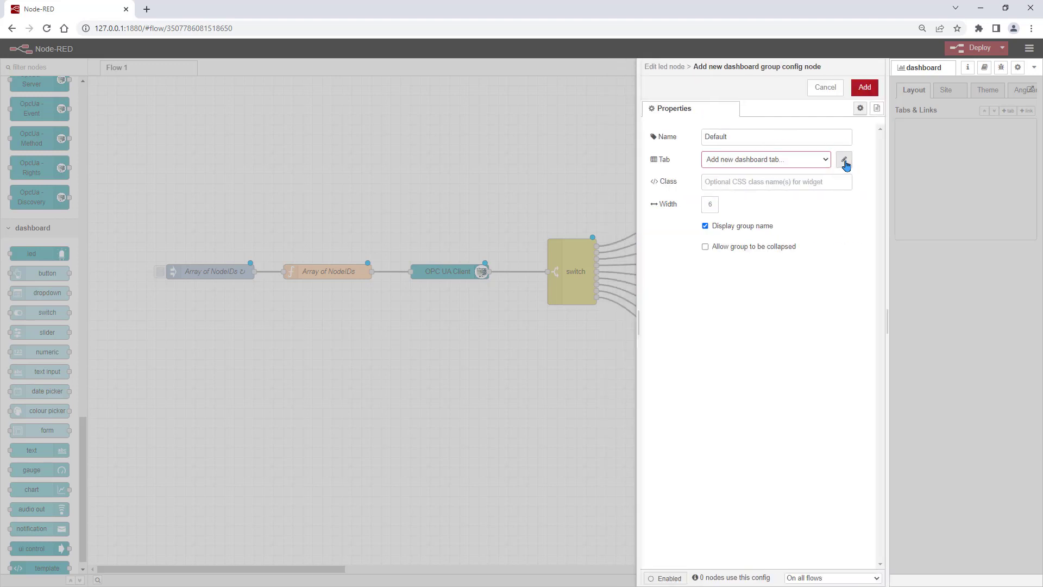
click(844, 160)
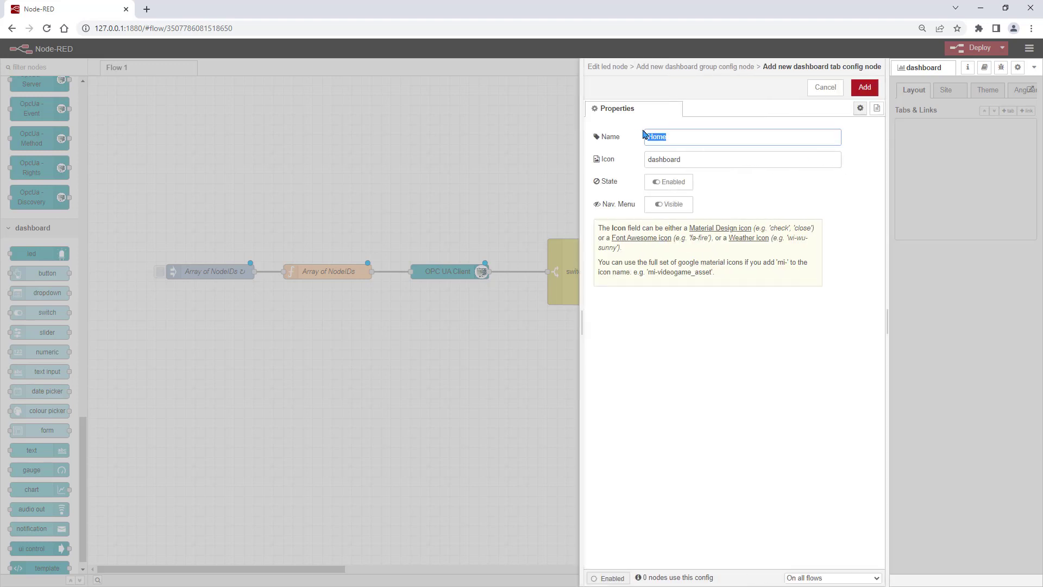
text(Dashboard)
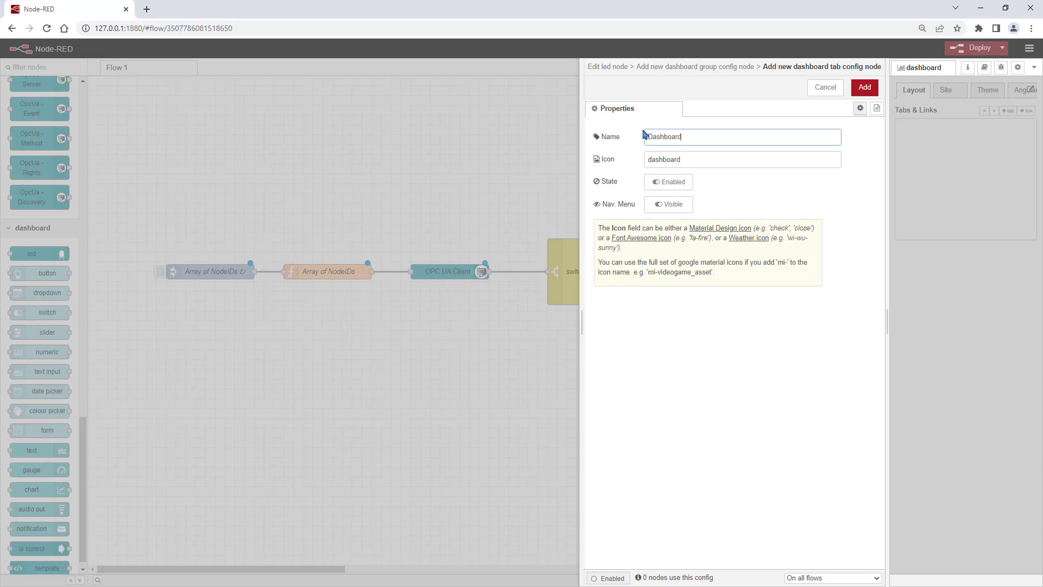
click(864, 86)
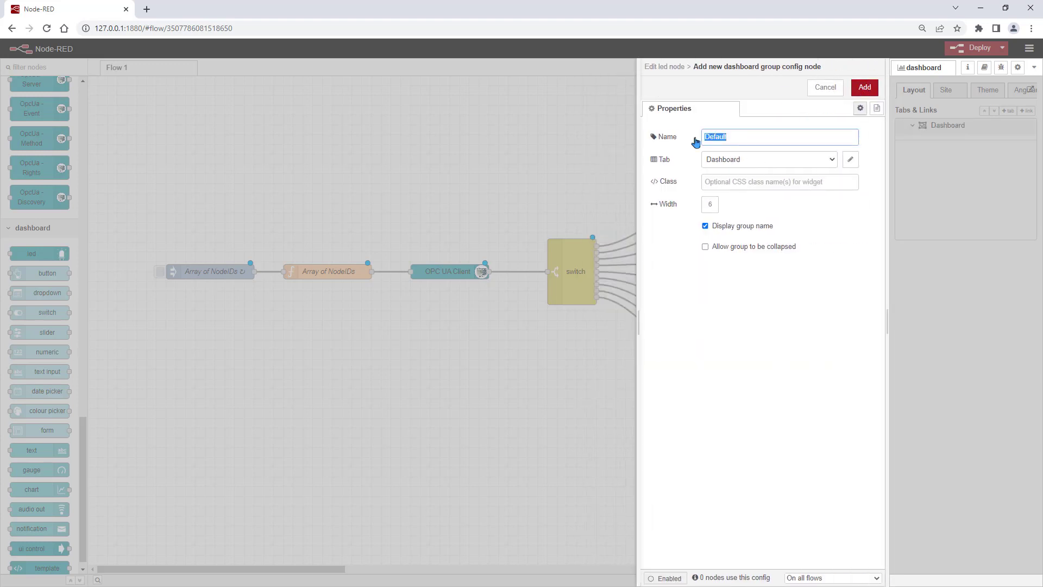
text(SIMOCODE Status)
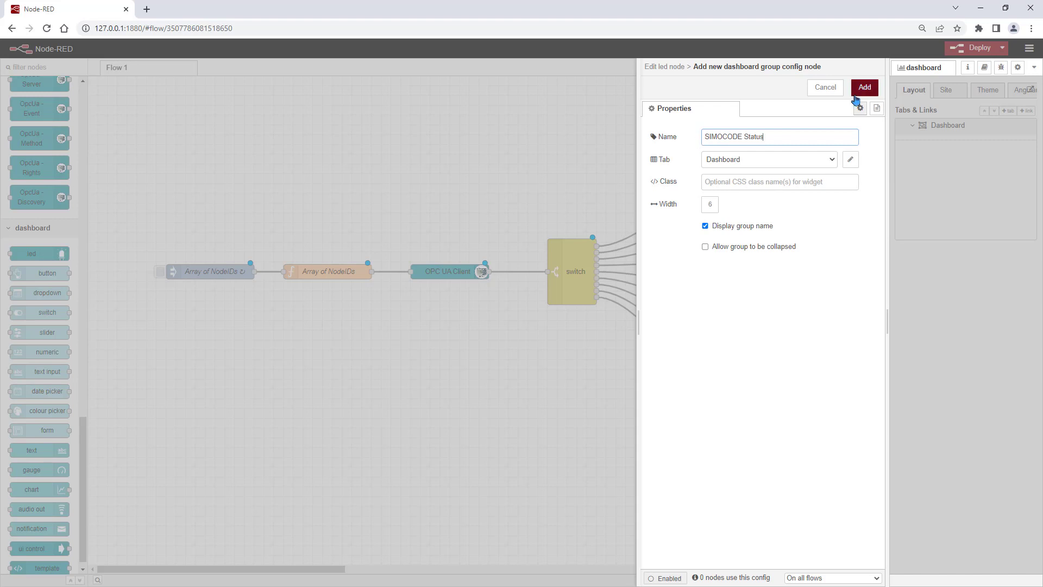
click(863, 87)
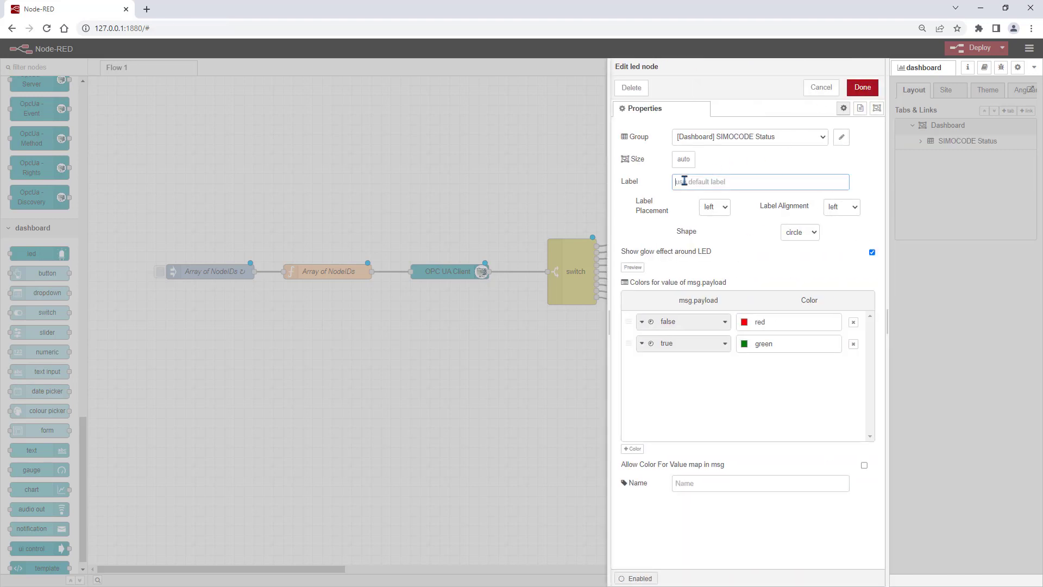
- Label the LEDs from 'General Fault' (red) through 'Prewarning overload', gray when false, coloured when true
text(General Fault)
click(789, 321)
text(gray)
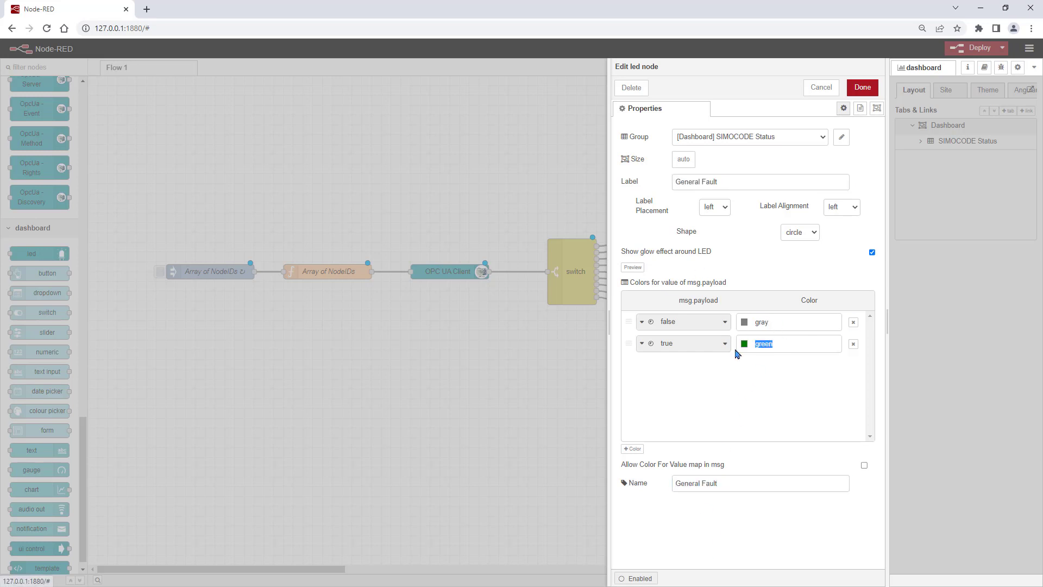
text(red)
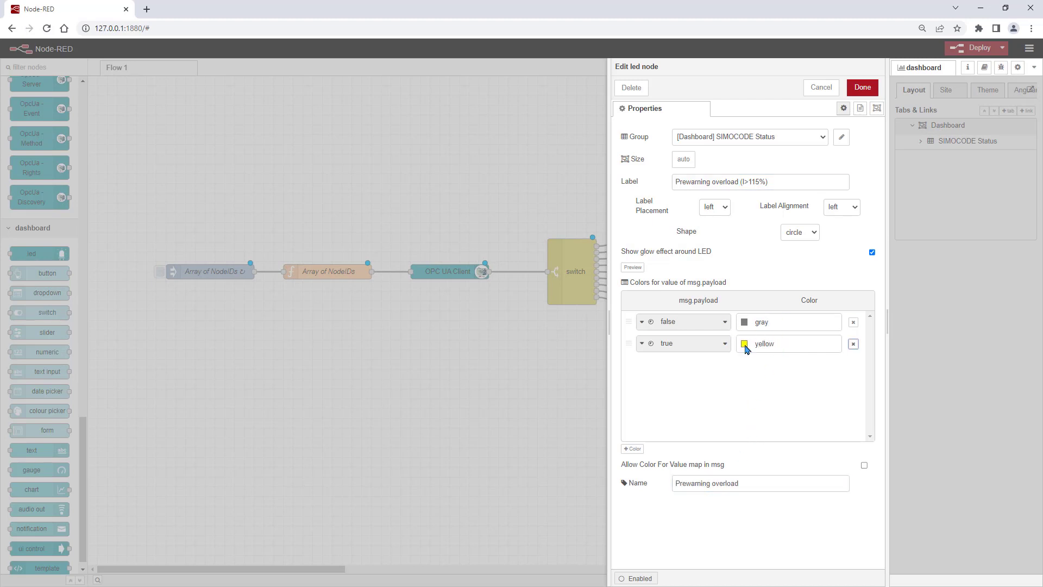
click(862, 87)
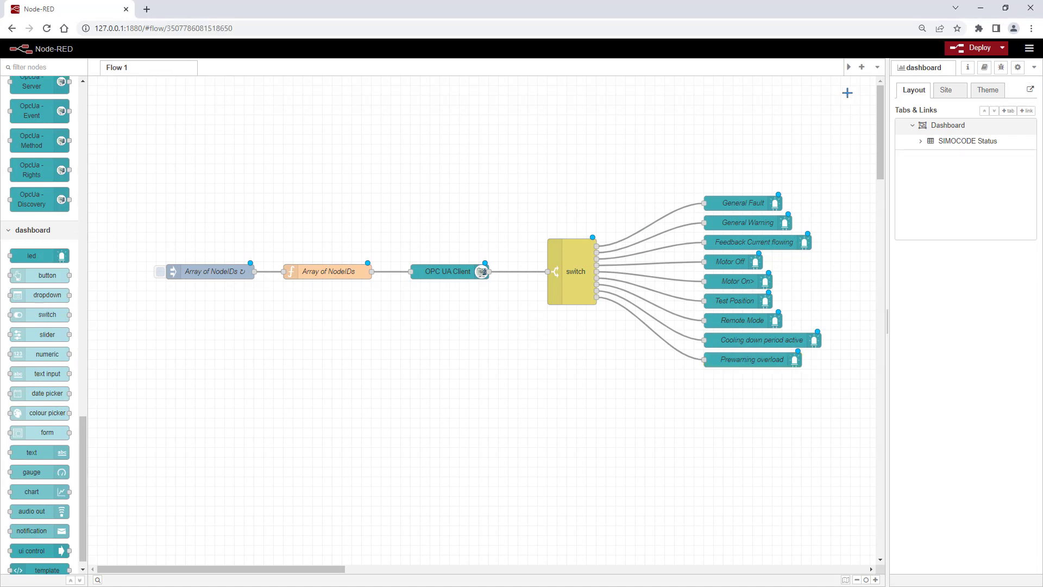
- Set the dashboard theme style to Dark and deploy the flow
click(920, 141)
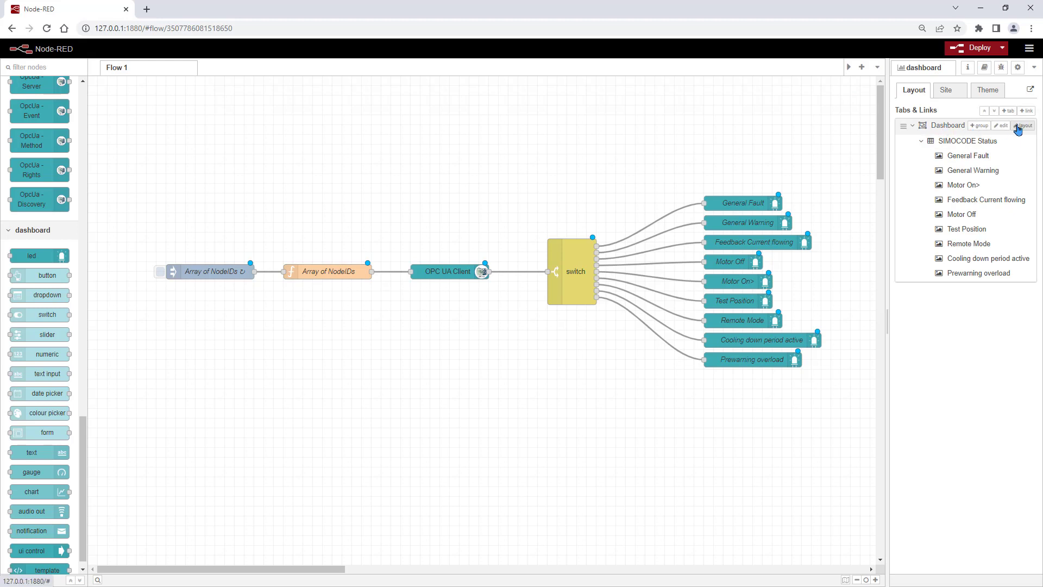
click(1023, 125)
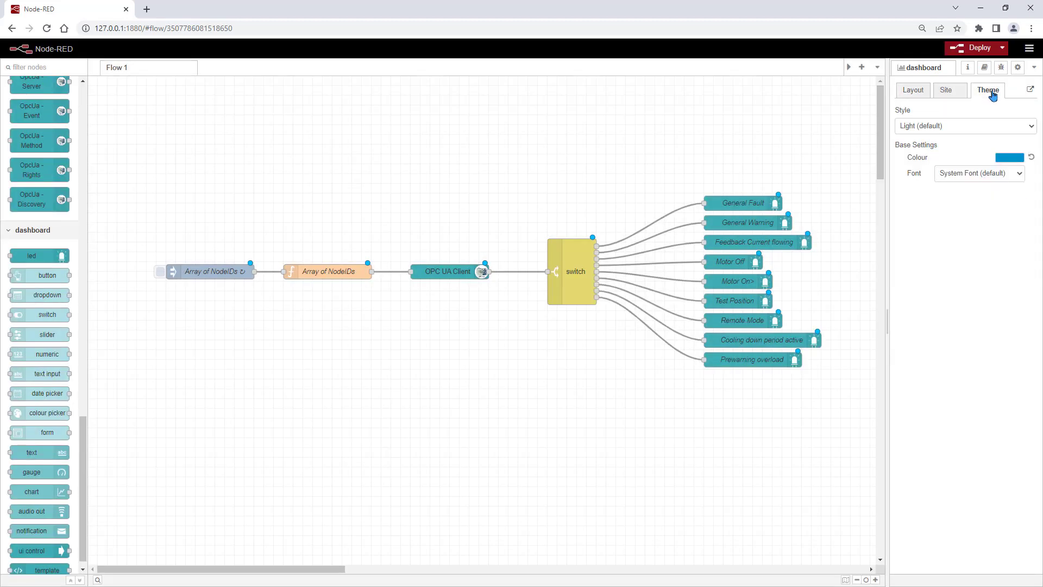
click(965, 126)
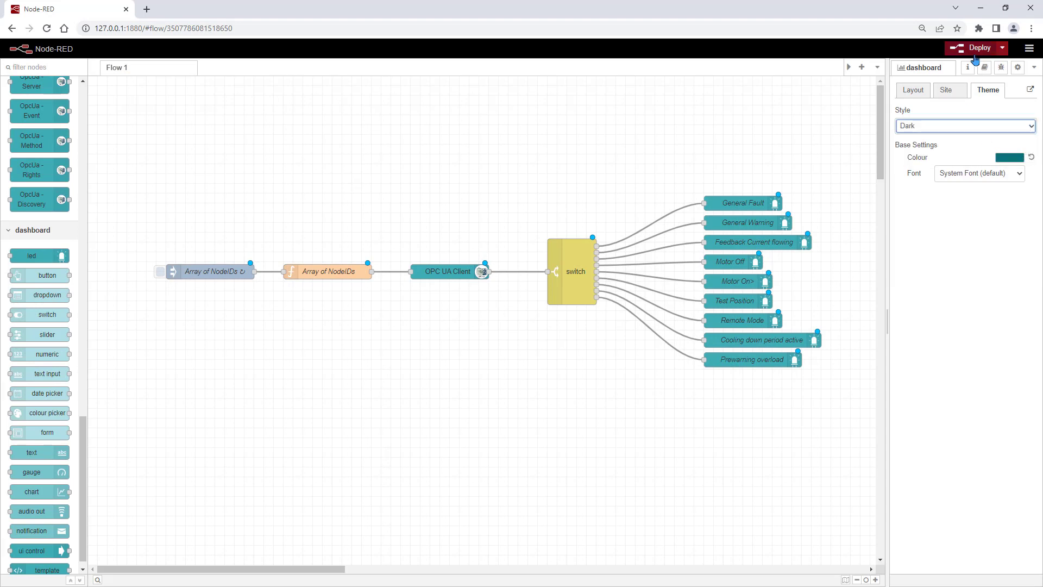
click(975, 48)
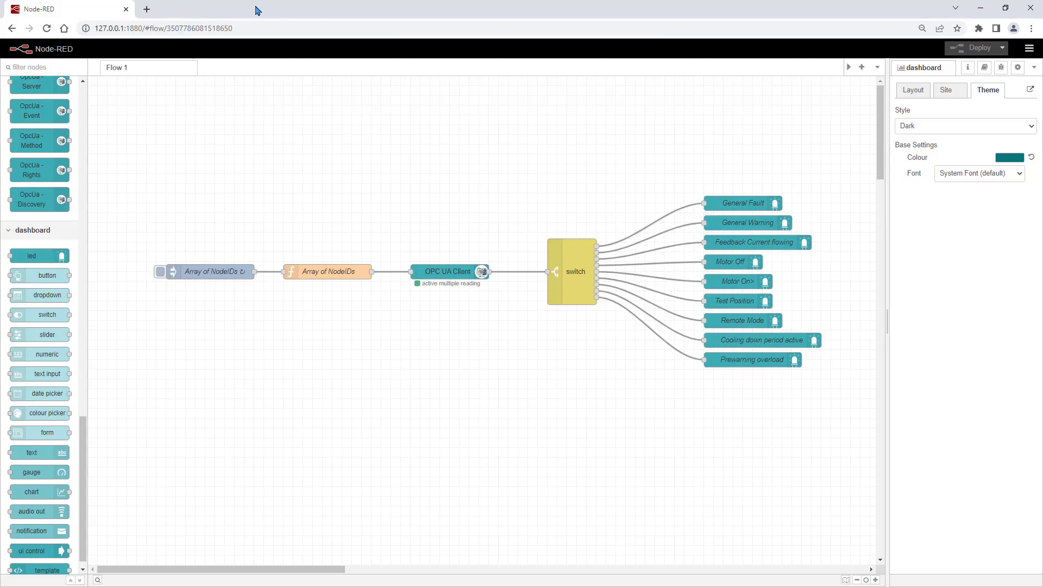
- Set the SIMOCODE Status group width to 12 in the Layout tab
click(913, 90)
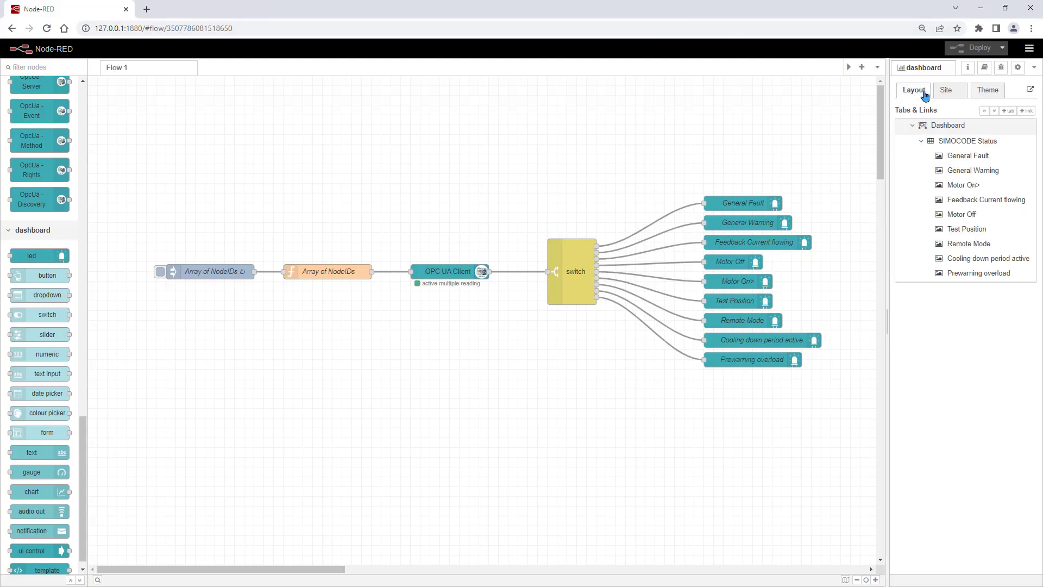
mouse_move(943, 125)
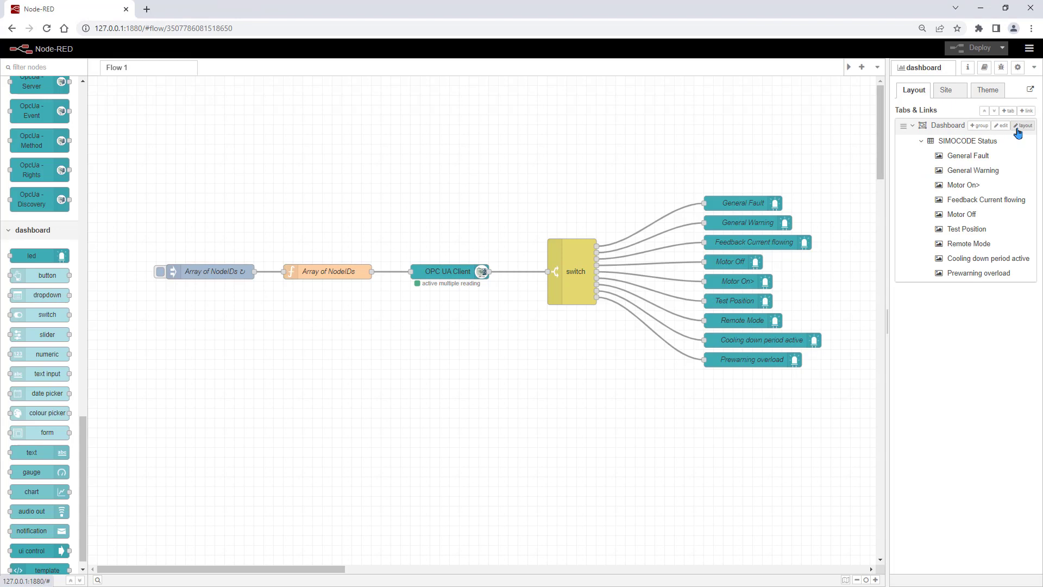
click(999, 125)
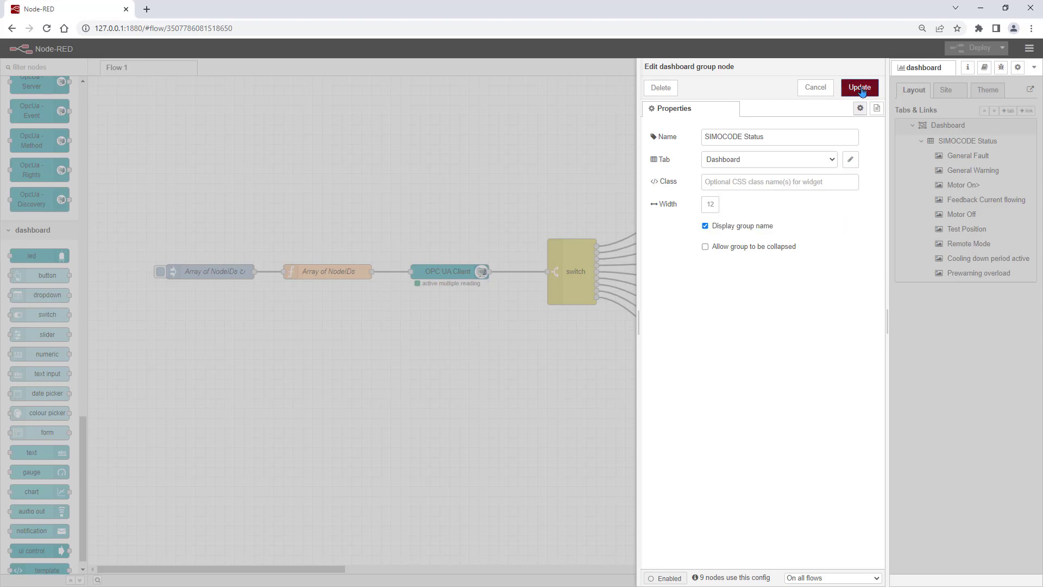
click(858, 87)
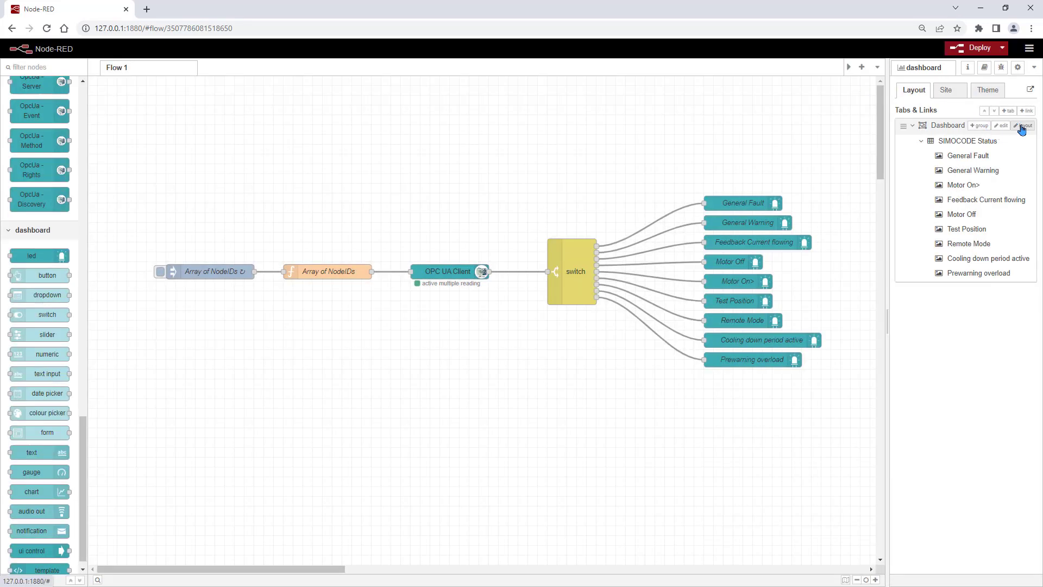
click(1024, 125)
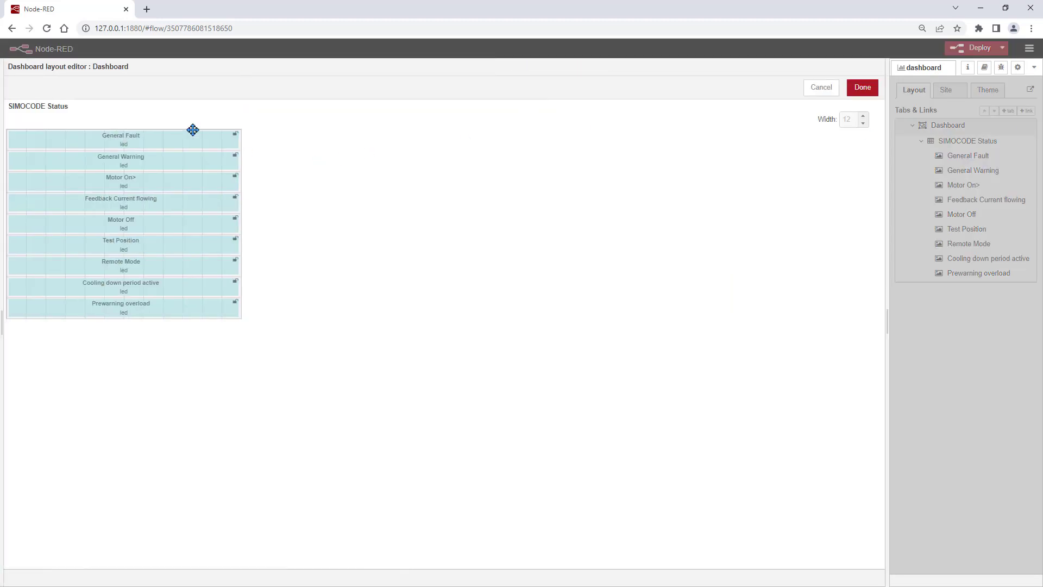
mouse_move(173, 139)
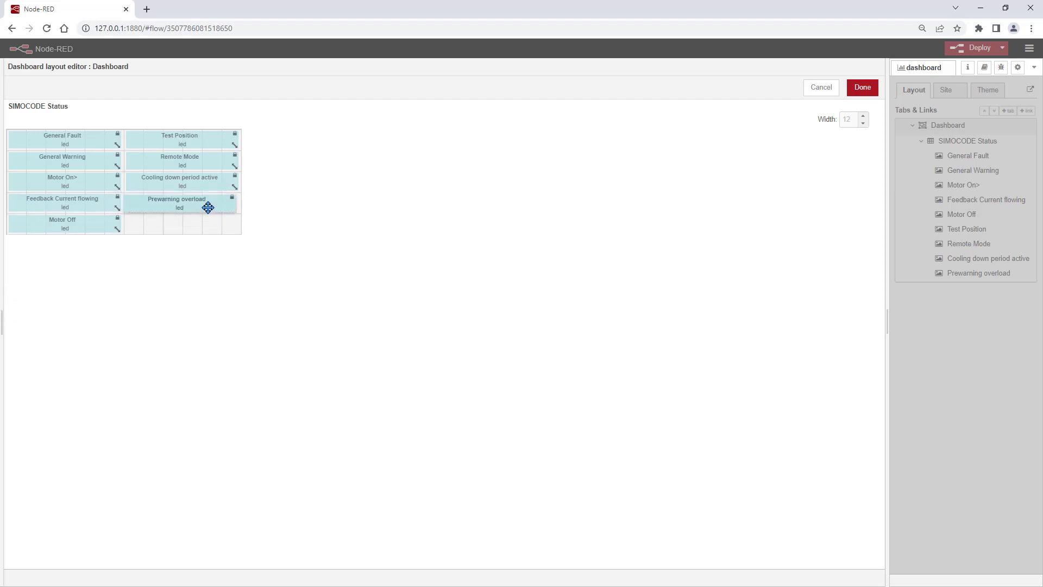
- Save the two-column LED layout, deploy, and view the SIMOCODE Status dashboard
click(861, 86)
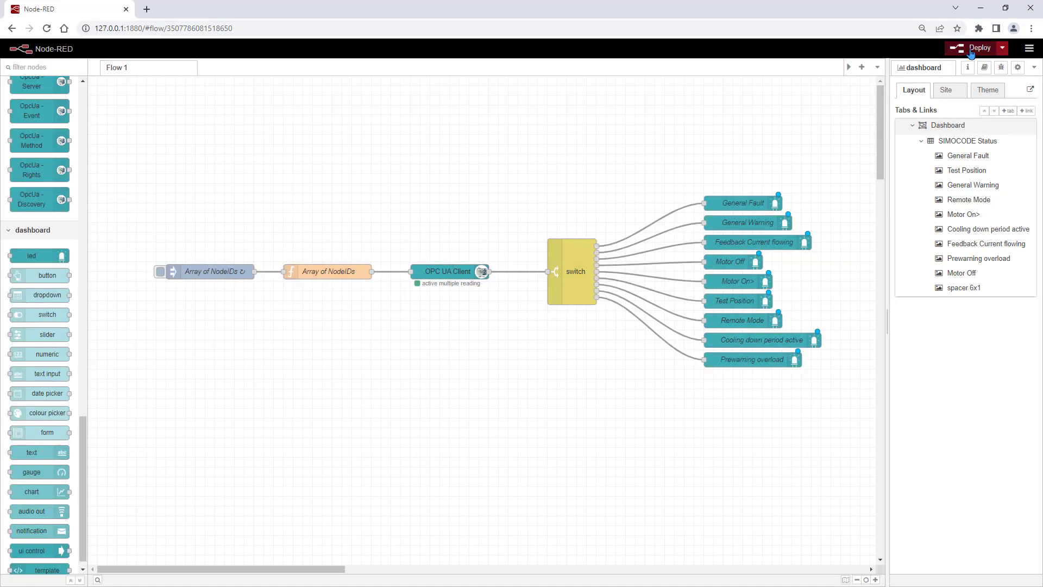
click(976, 48)
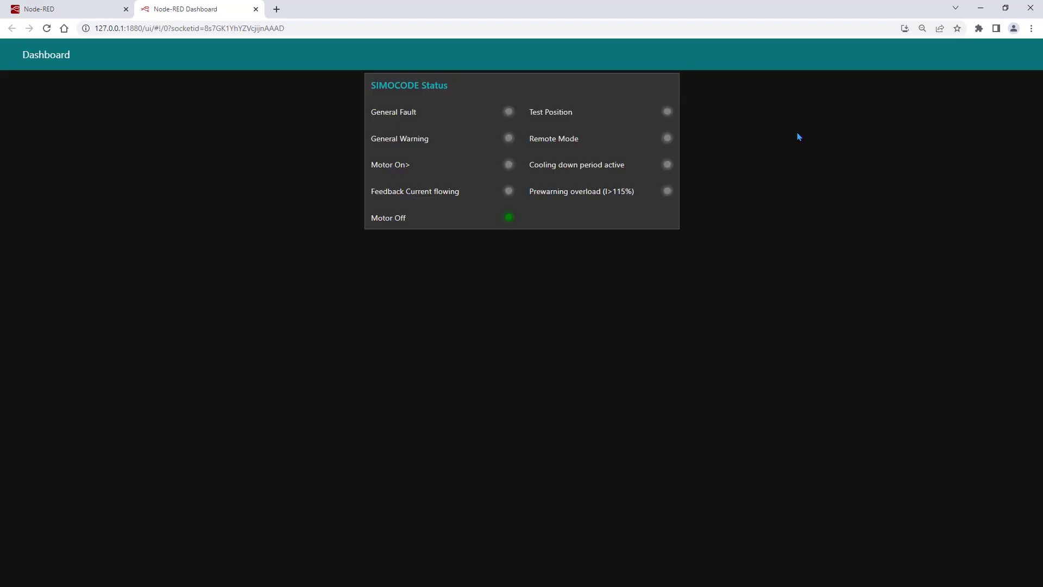
mouse_move(780, 187)
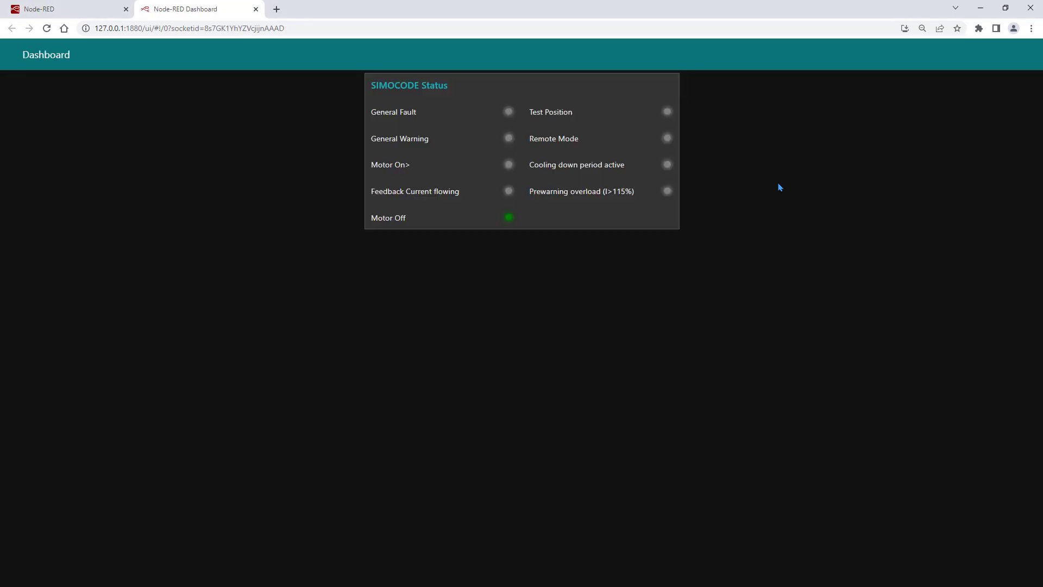
click(66, 9)
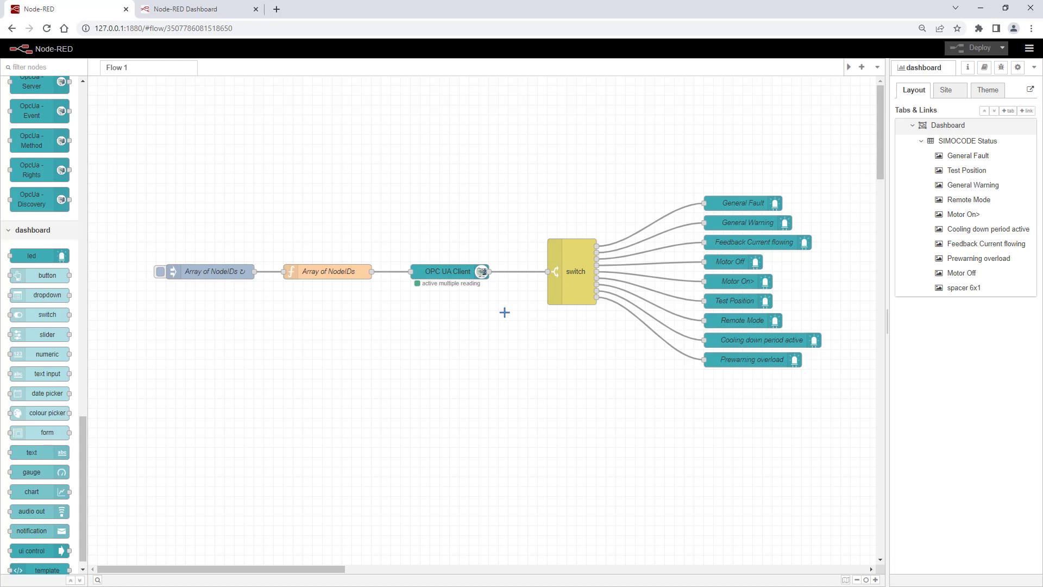
mouse_move(487, 309)
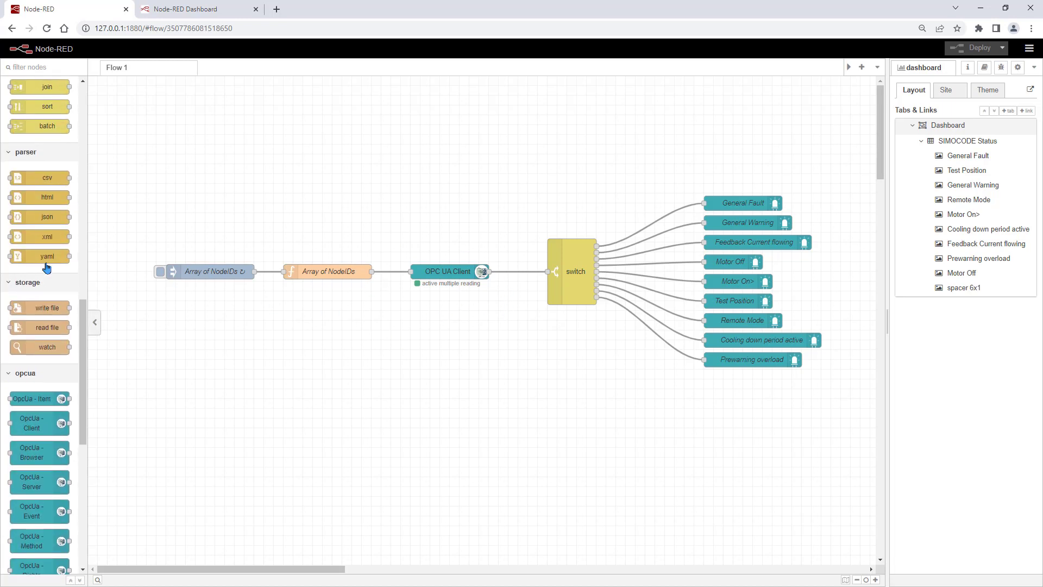
- Wire a debug node to the OPC UA client output, deploy, and watch the Boolean payloads
scroll(up, 3)
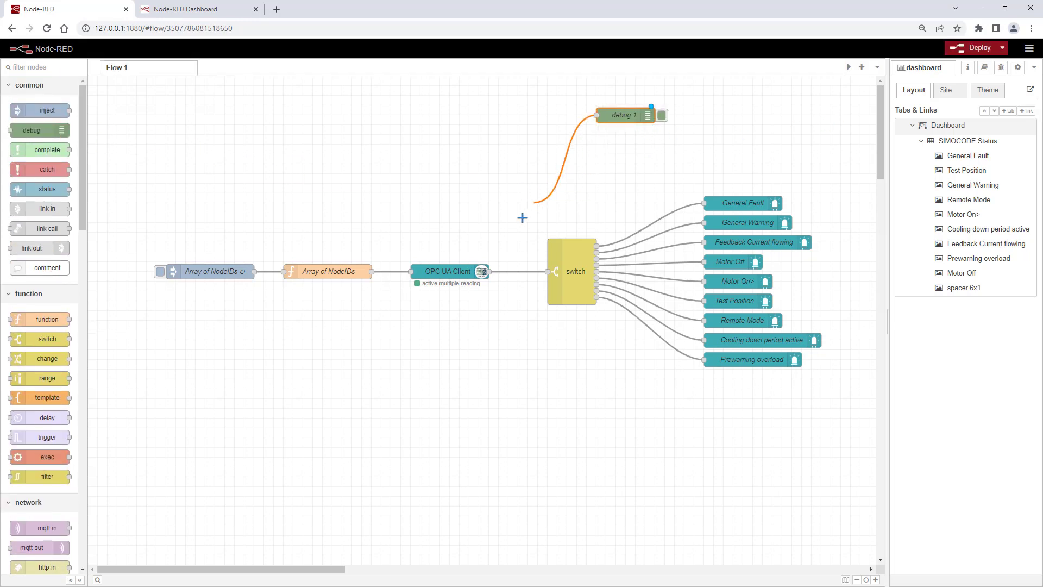
click(975, 48)
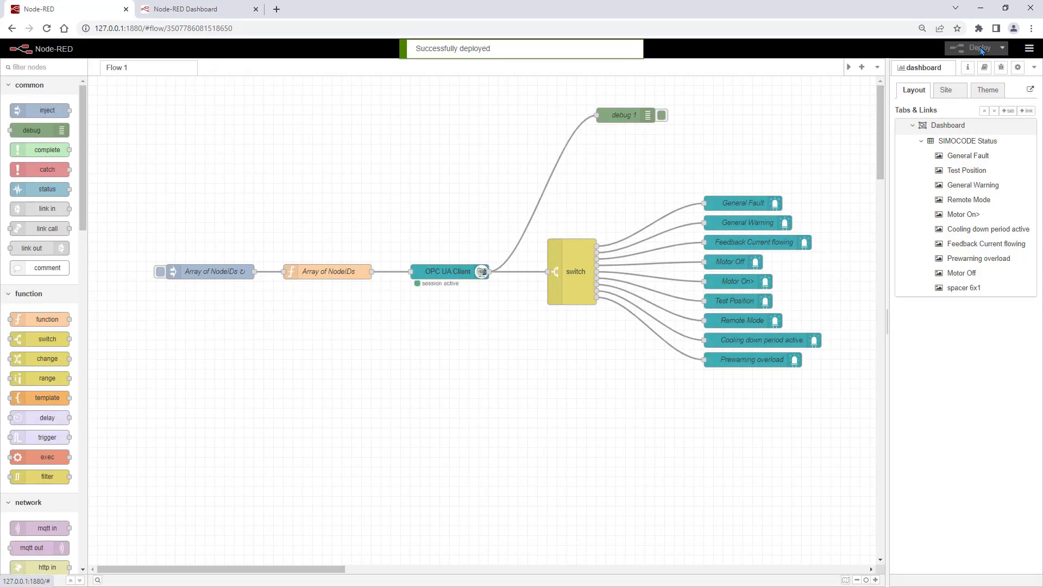
click(999, 67)
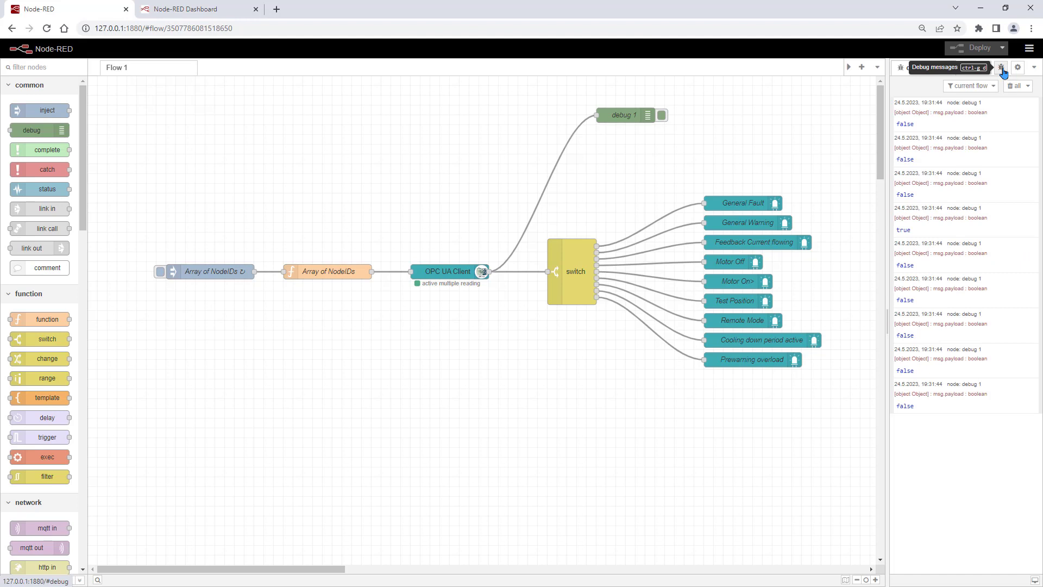
click(624, 114)
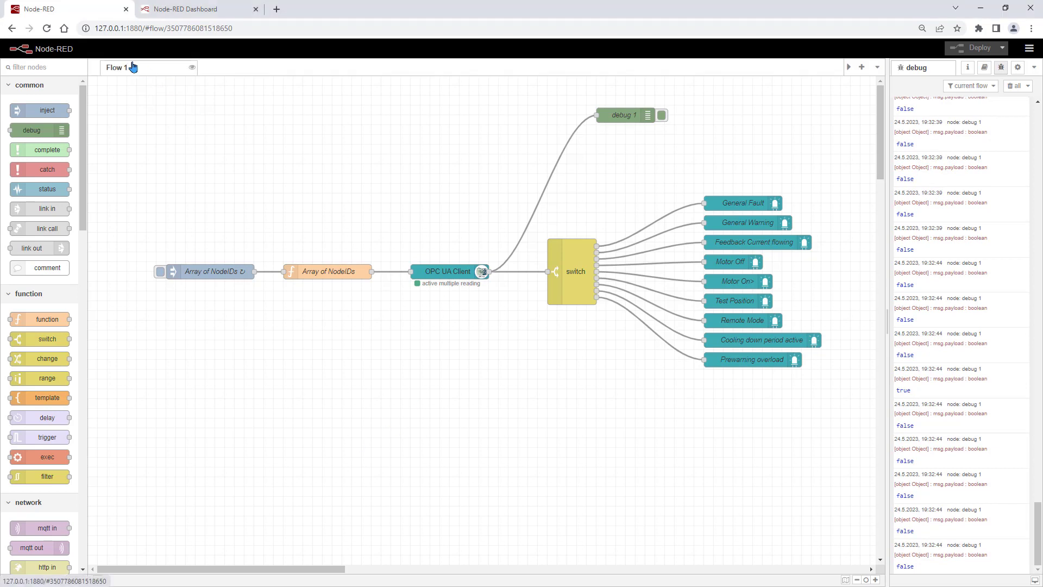
- Rename Flow 1, typing 'SIMOCODE St…' into its Name field
double_click(120, 68)
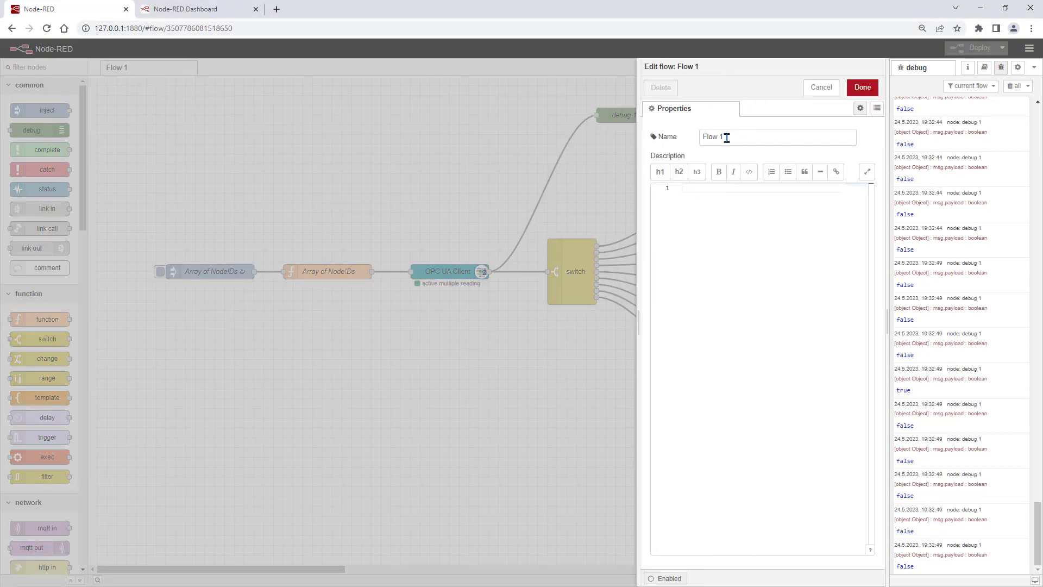
text(SIMOCODE St)
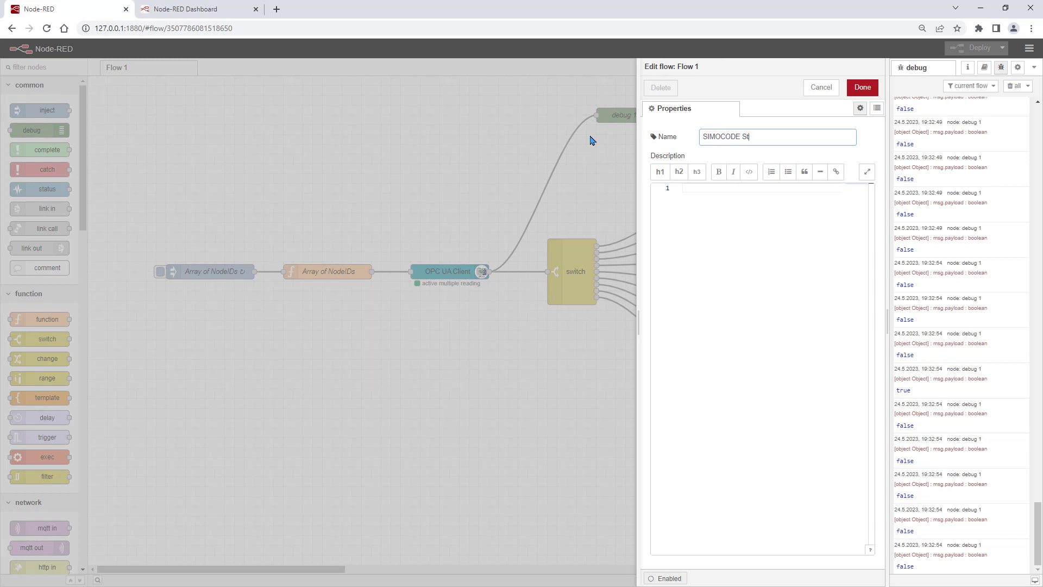